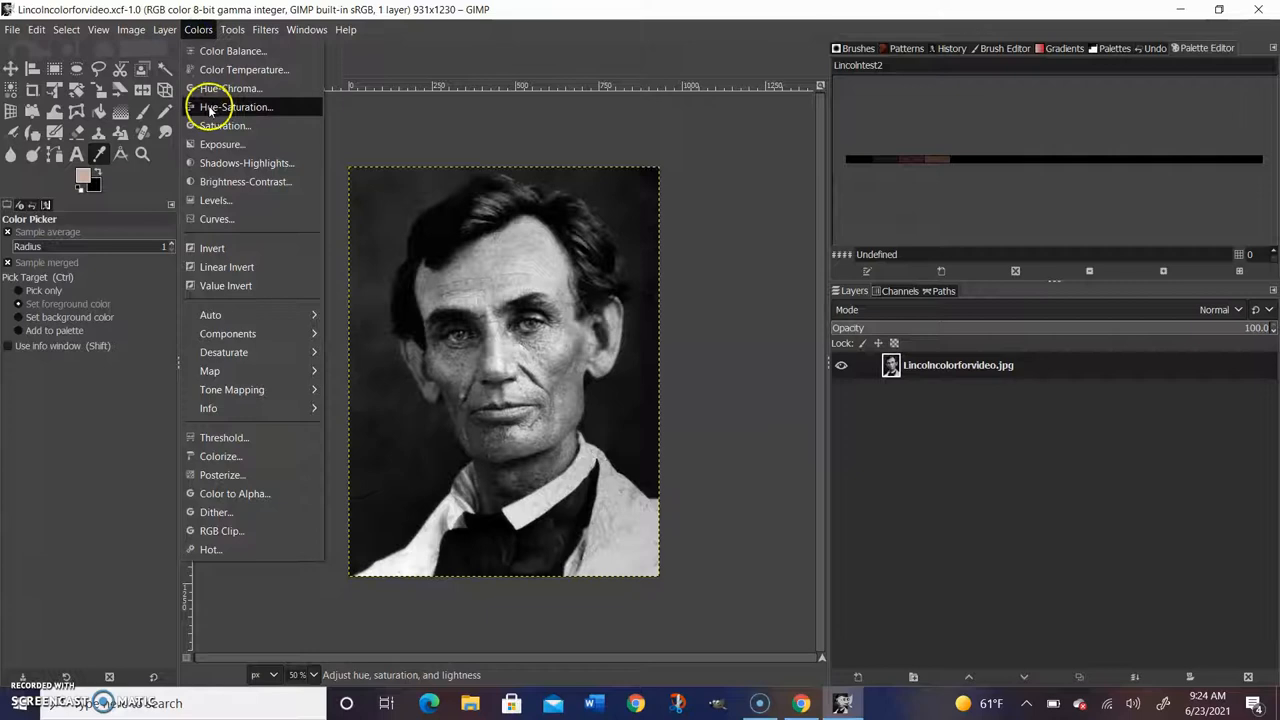
Desaturate the Lincoln portrait to full grayscale with Saturation scale 0.
{"action": "left_click", "coordinate": [222, 124]}
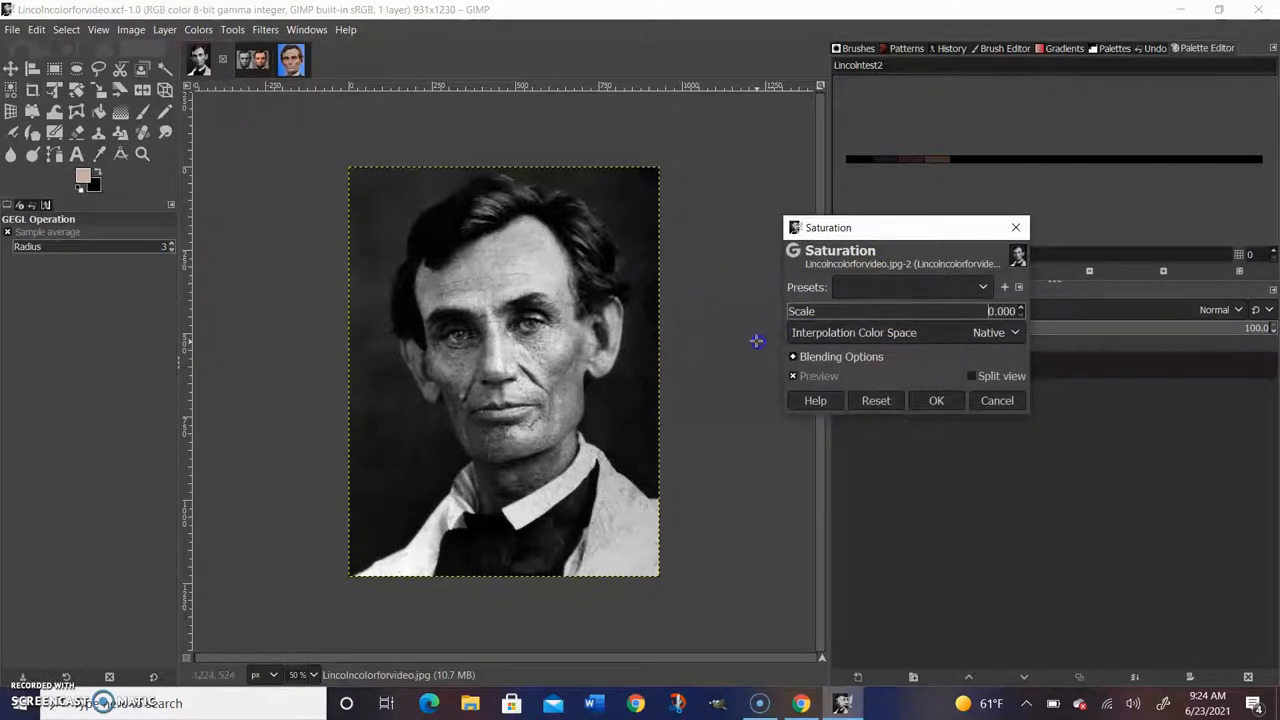
{"action": "left_click", "coordinate": [936, 400]}
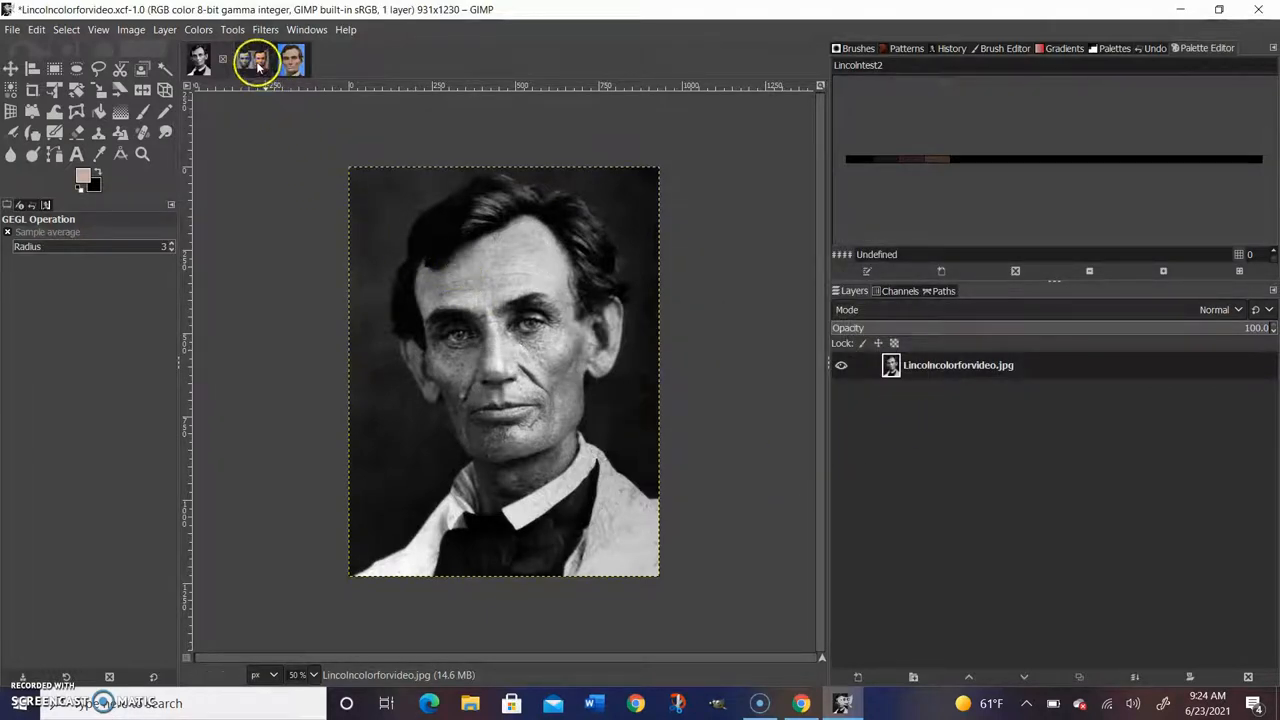
Sample a skin tone from the reference photo with the Color Picker.
{"action": "left_click", "coordinate": [290, 60]}
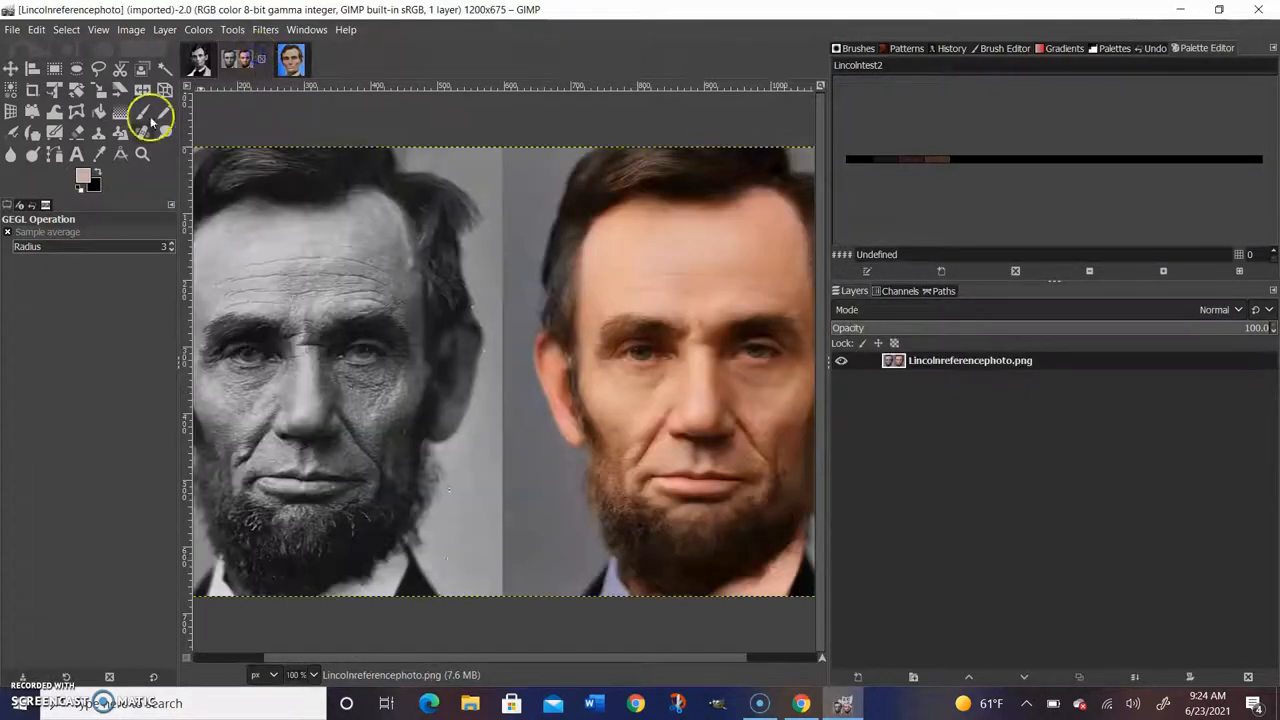
{"action": "left_click", "coordinate": [98, 132]}
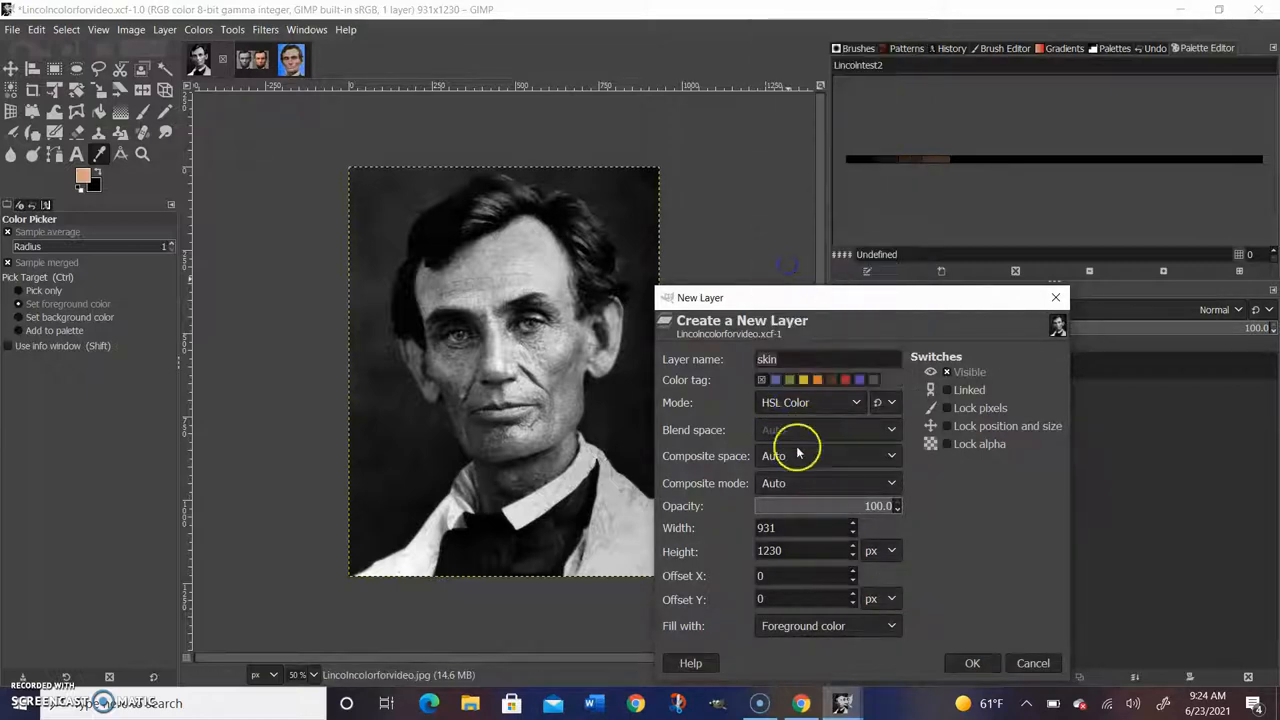
Create the HSL Color 'skin' layer and give it a fully black (transparent) layer mask.
{"action": "left_click", "coordinate": [828, 624]}
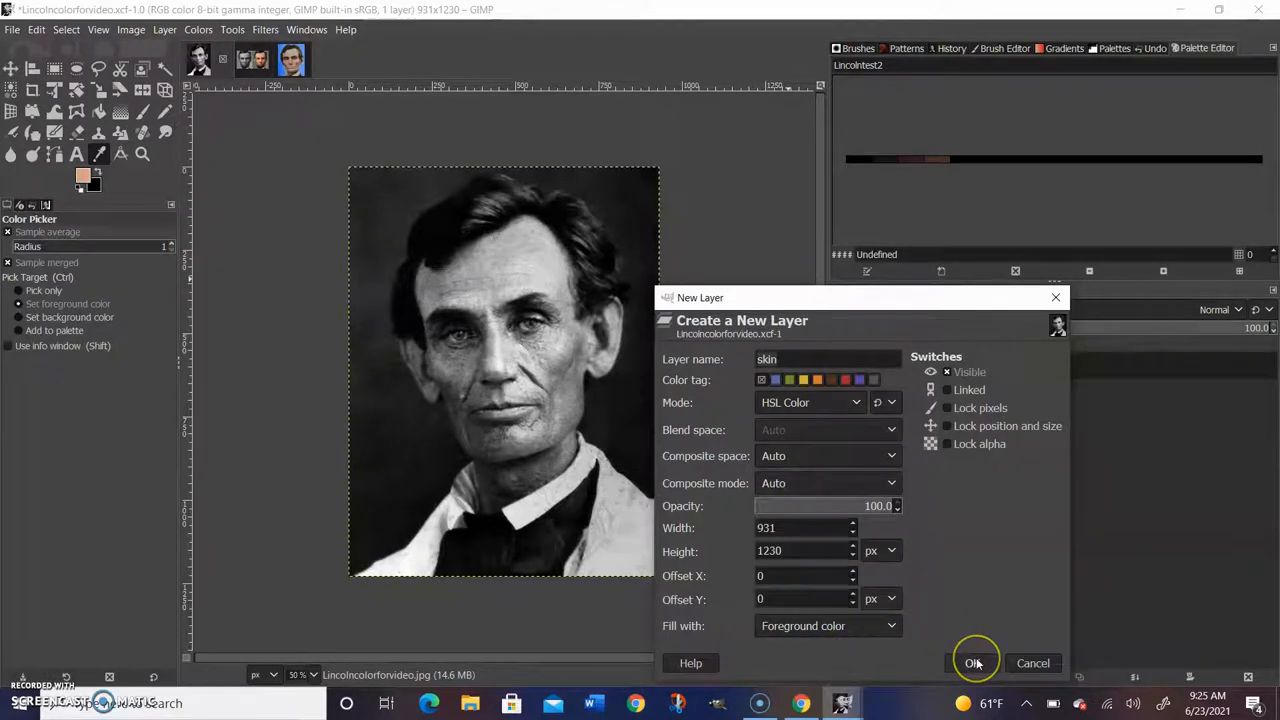
{"action": "left_click", "coordinate": [972, 664]}
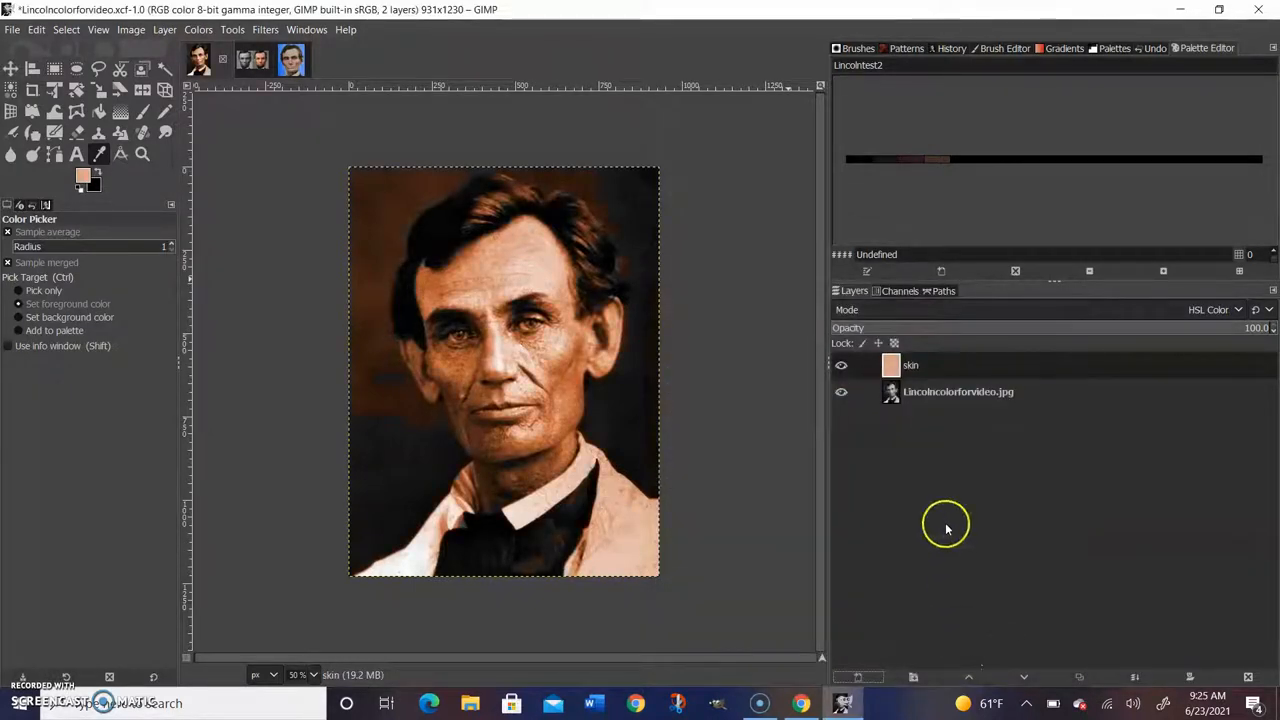
{"action": "left_click", "coordinate": [910, 364]}
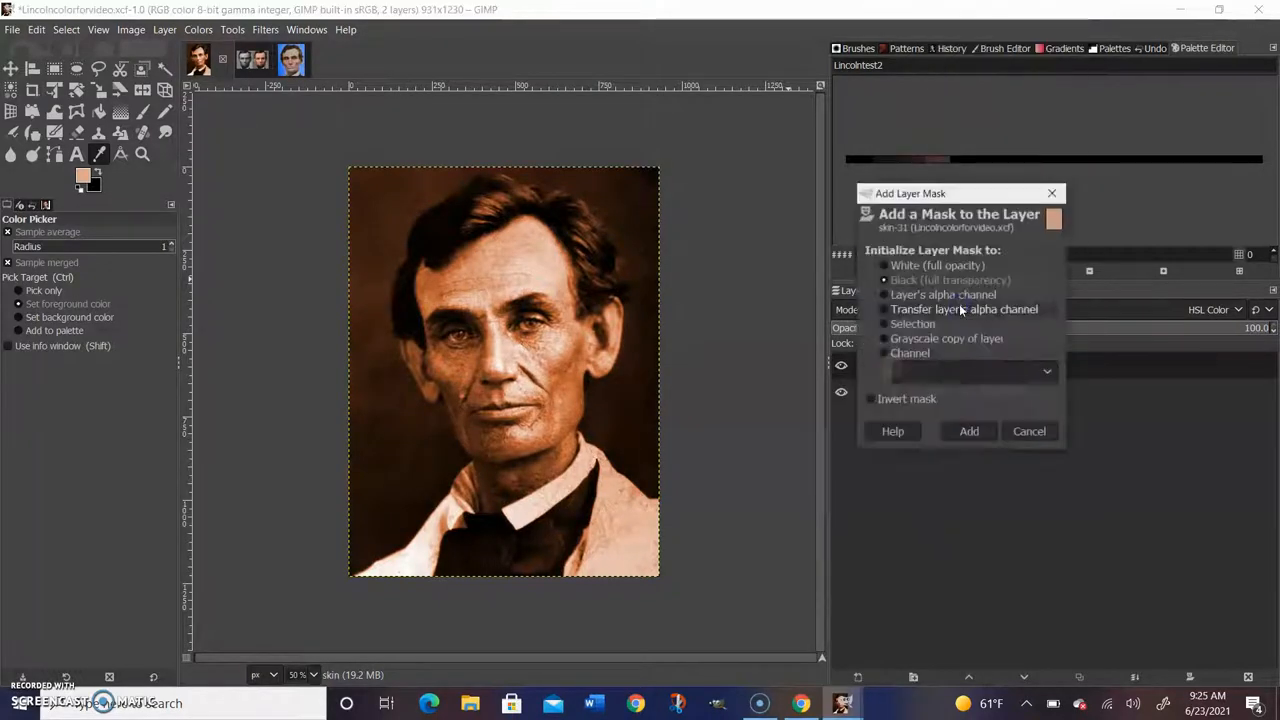
{"action": "left_click", "coordinate": [884, 280]}
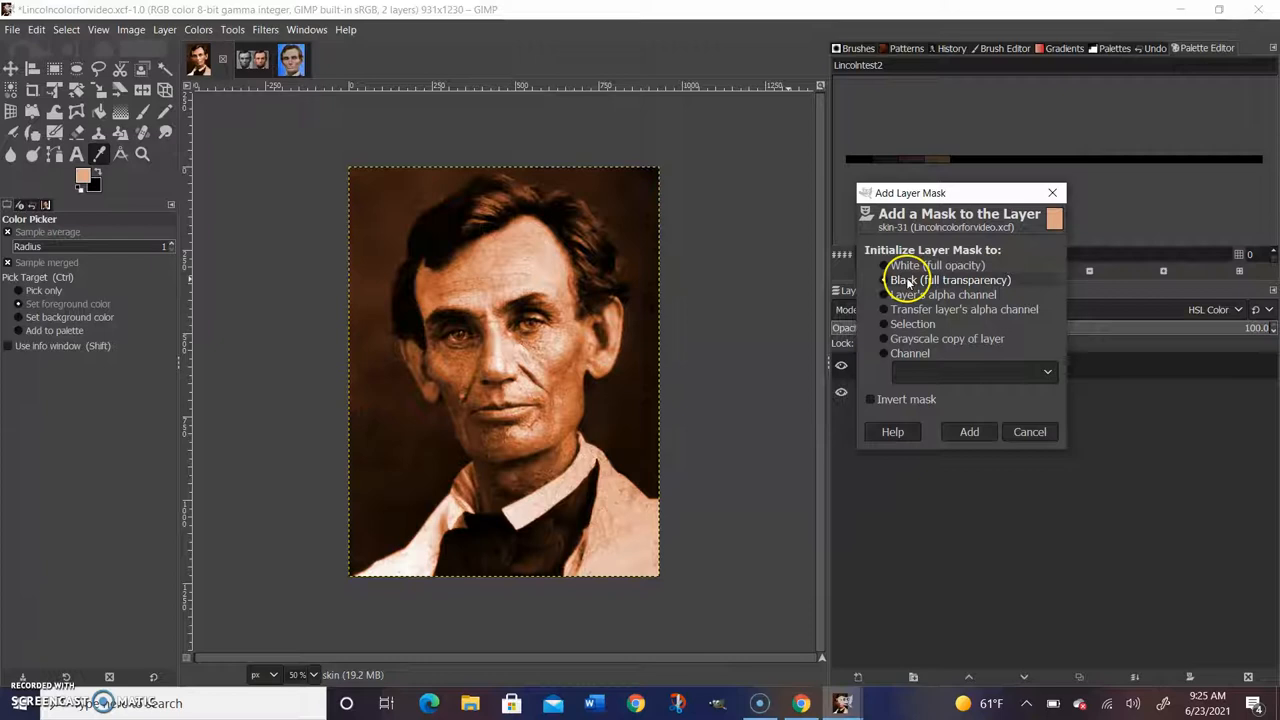
{"action": "left_click", "coordinate": [968, 432]}
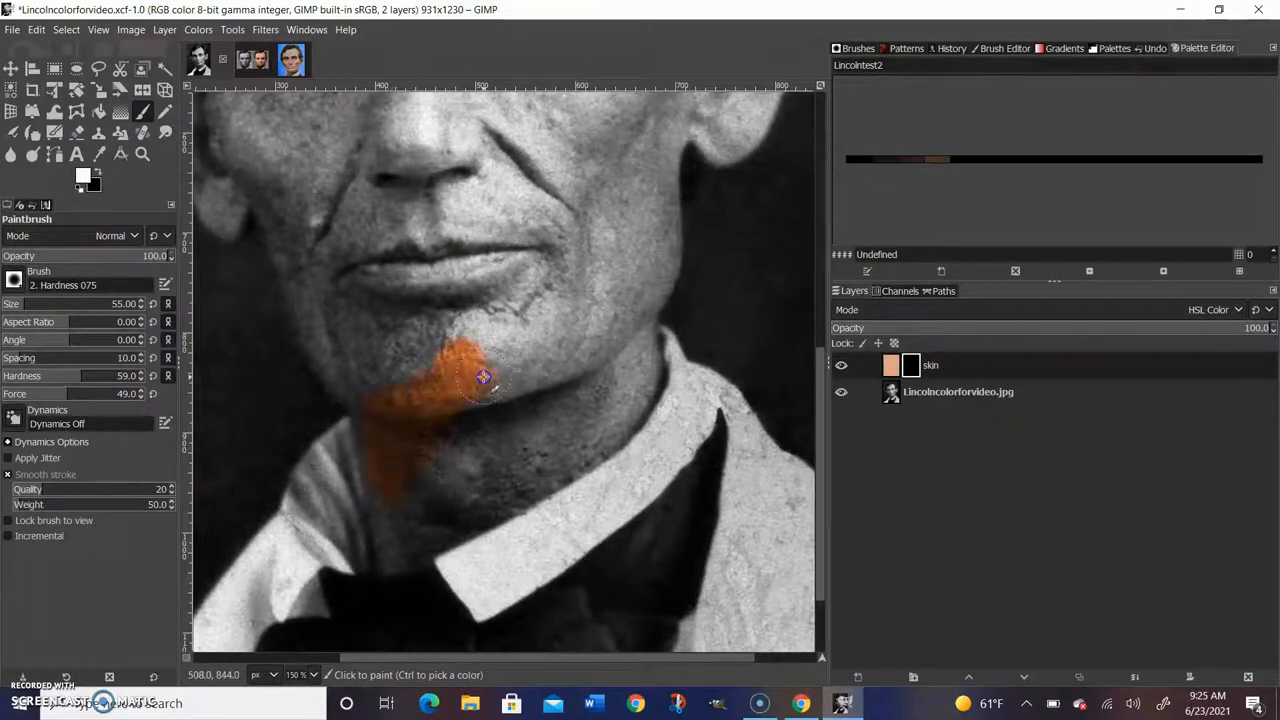
Paint white on the skin mask over the chin, jaw and neck to reveal the skin tone.
{"action": "left_click_drag", "start_coordinate": [484, 376], "coordinate": [508, 472]}
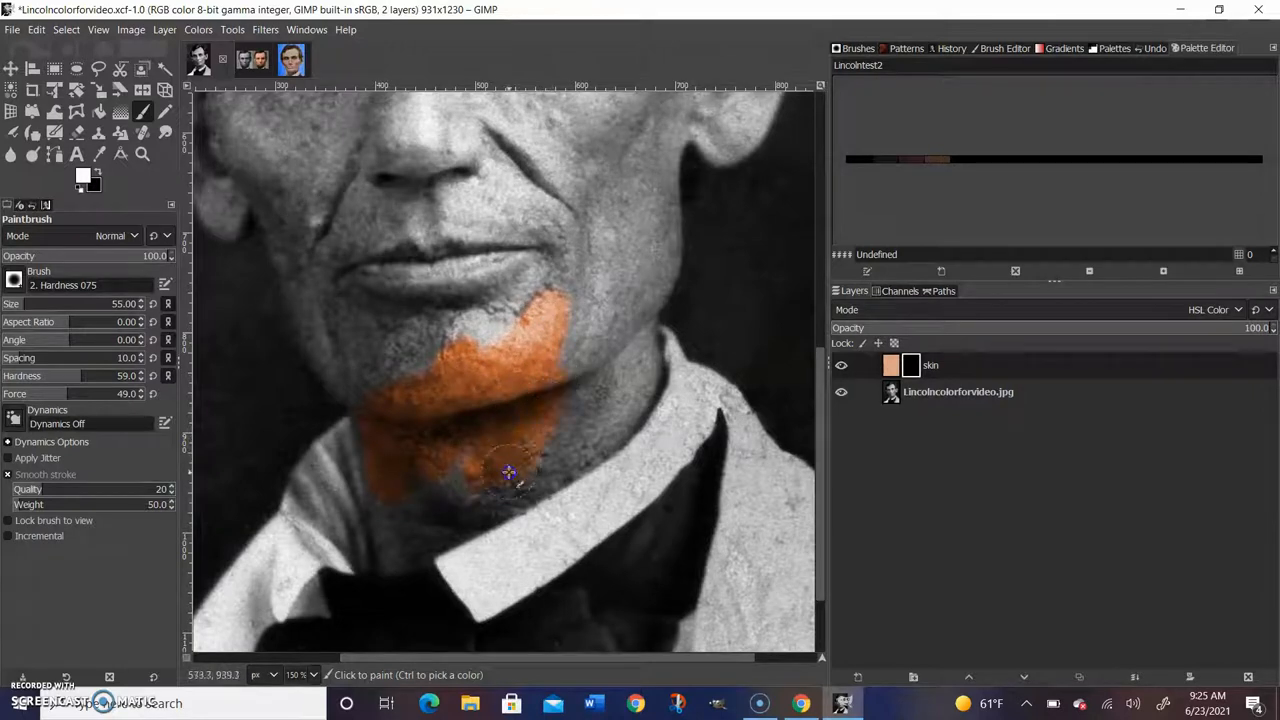
{"action": "left_click_drag", "start_coordinate": [508, 472], "coordinate": [614, 330]}
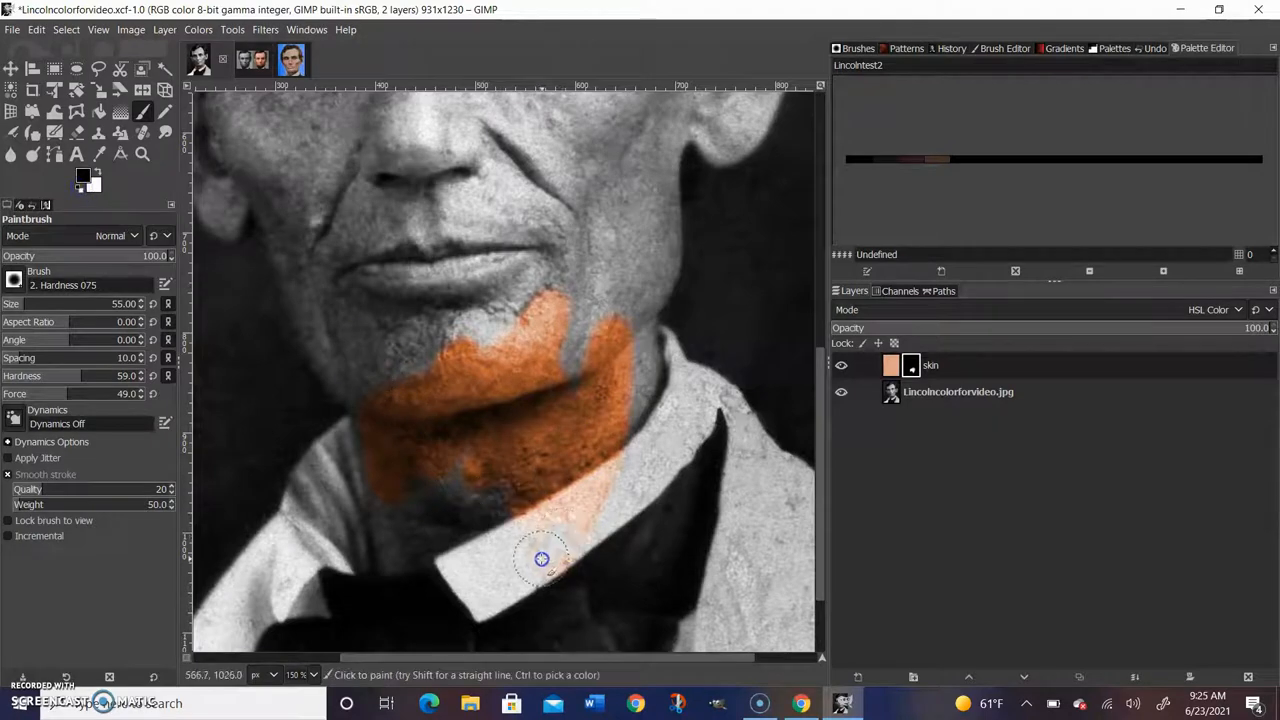
{"action": "left_click_drag", "start_coordinate": [540, 558], "coordinate": [588, 490]}
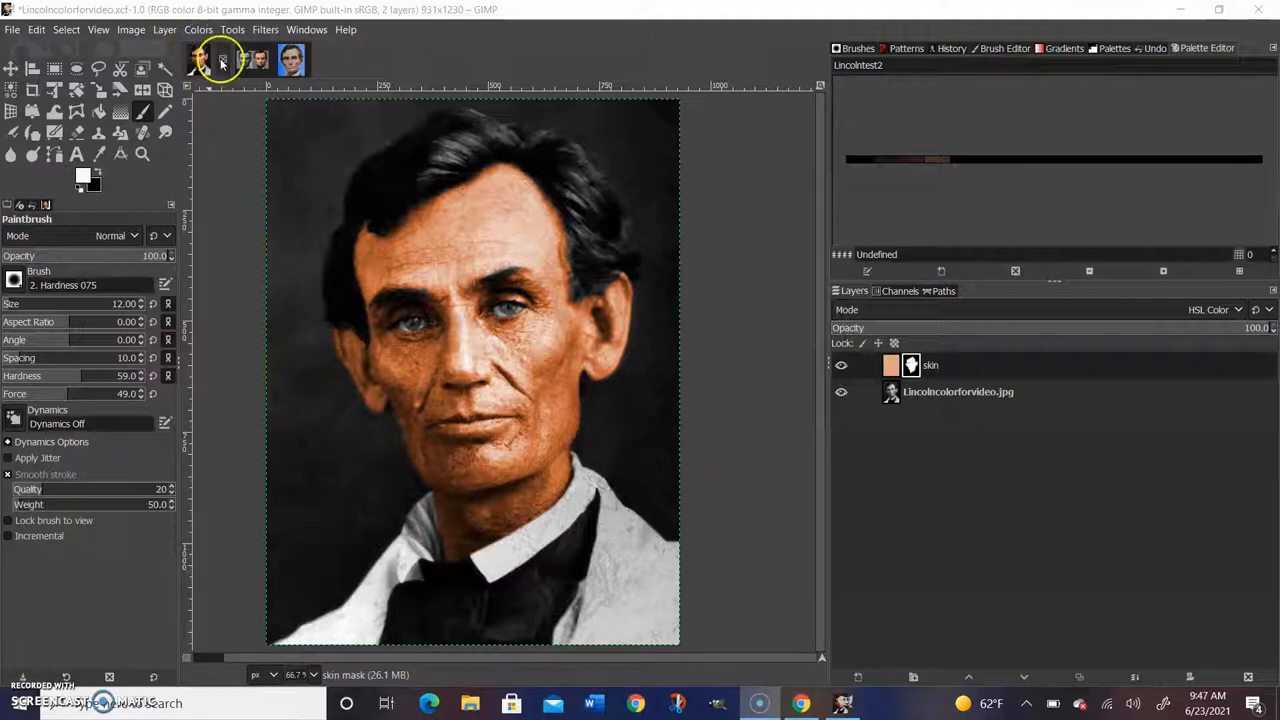
{"action": "mouse_move", "coordinate": [800, 288]}
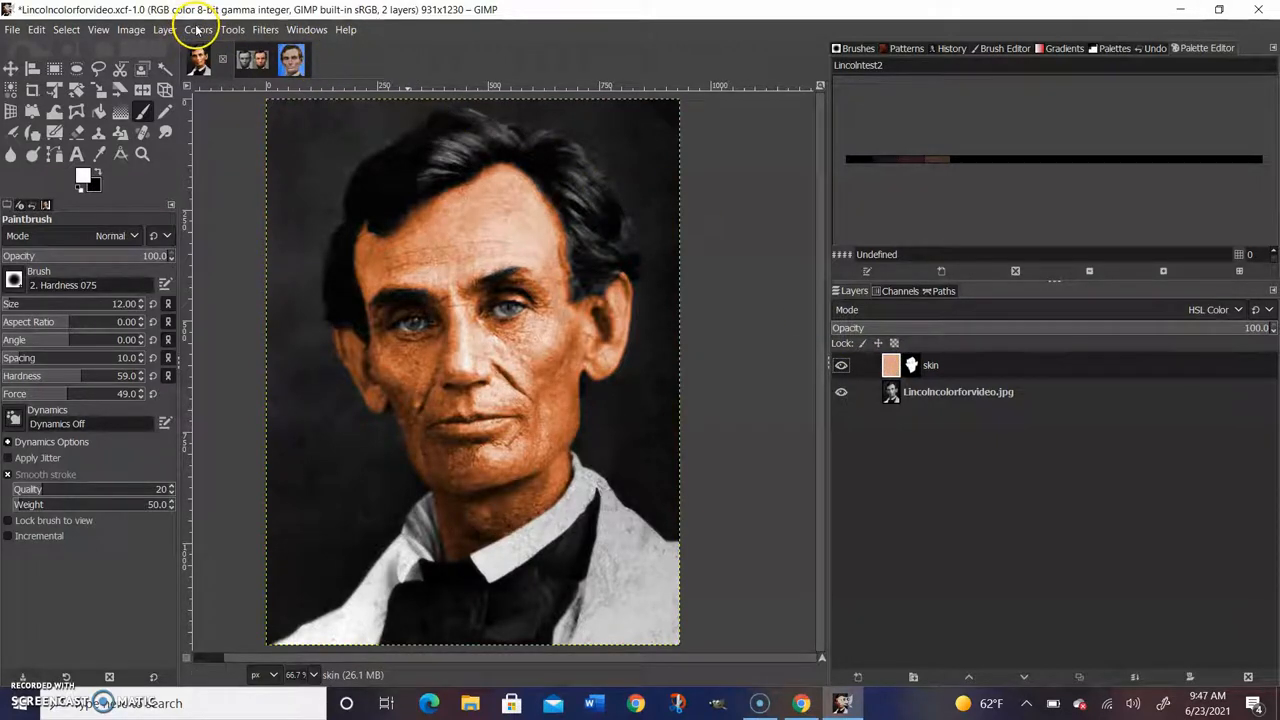
{"action": "left_click", "coordinate": [198, 30]}
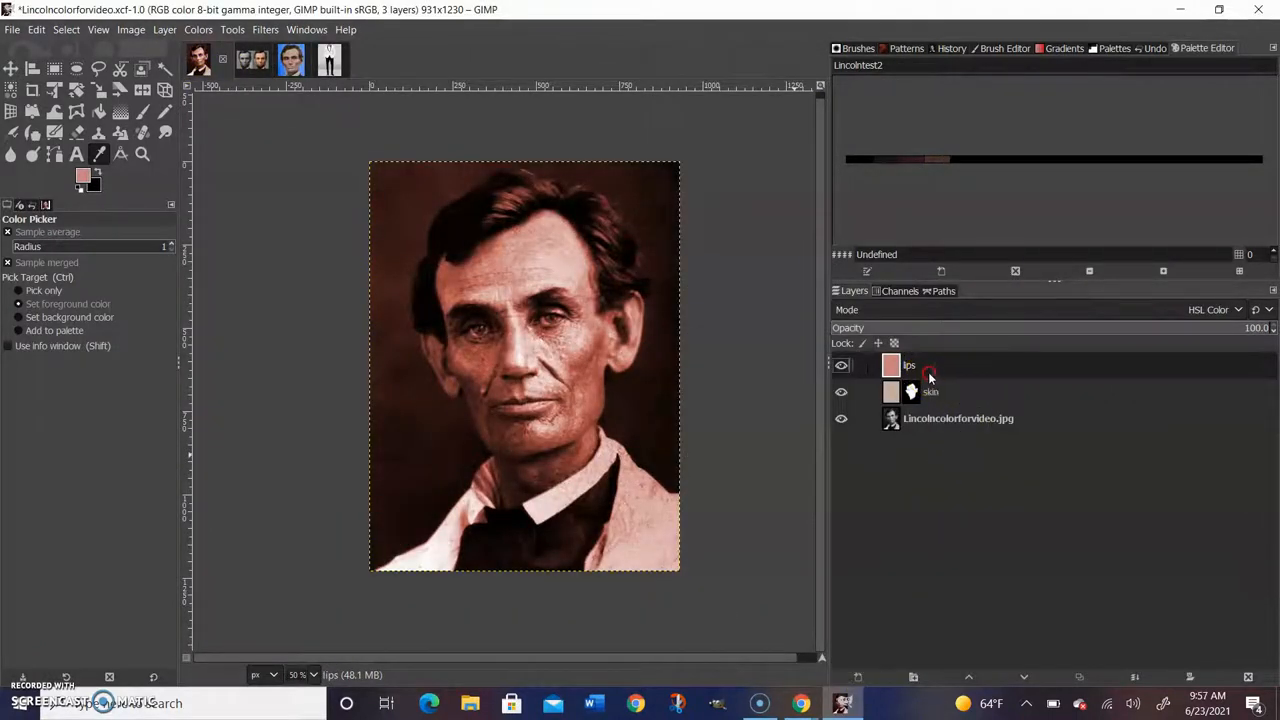
Black-mask the lips layer, paint the lips pink, and lower its opacity to about 46.
{"action": "right_click", "coordinate": [908, 364]}
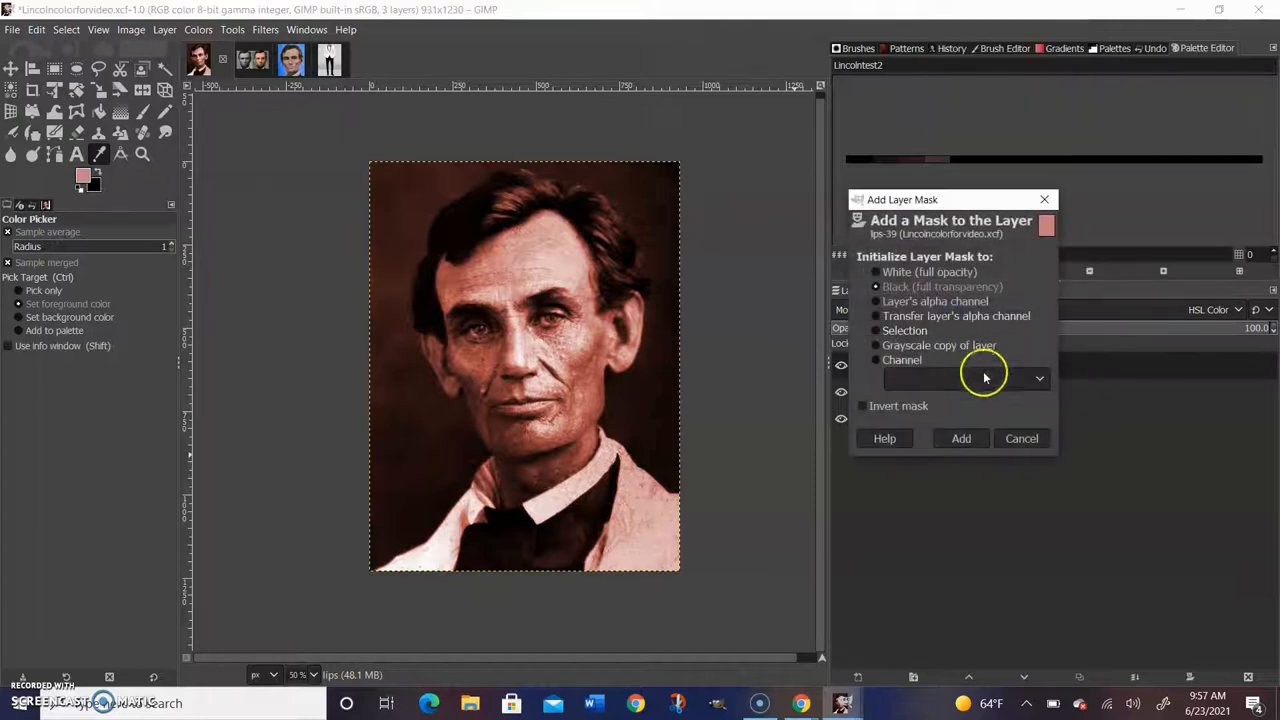
{"action": "left_click", "coordinate": [960, 438]}
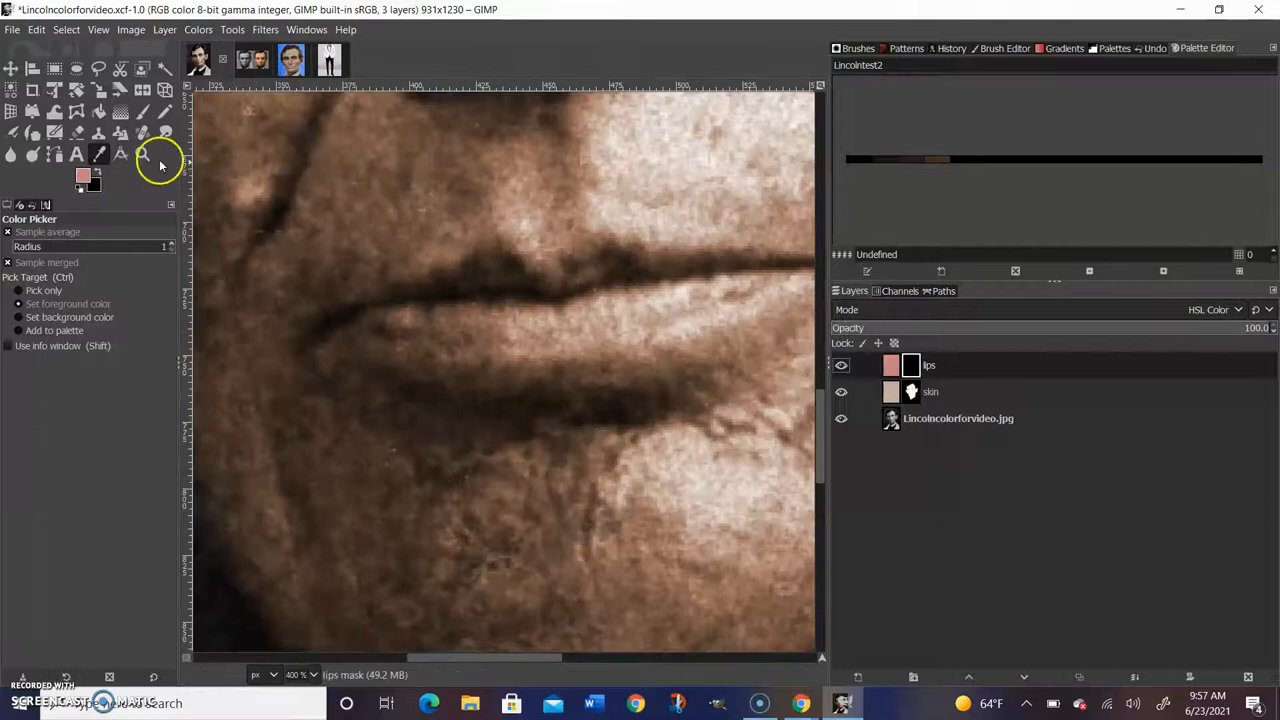
{"action": "left_click", "coordinate": [76, 156]}
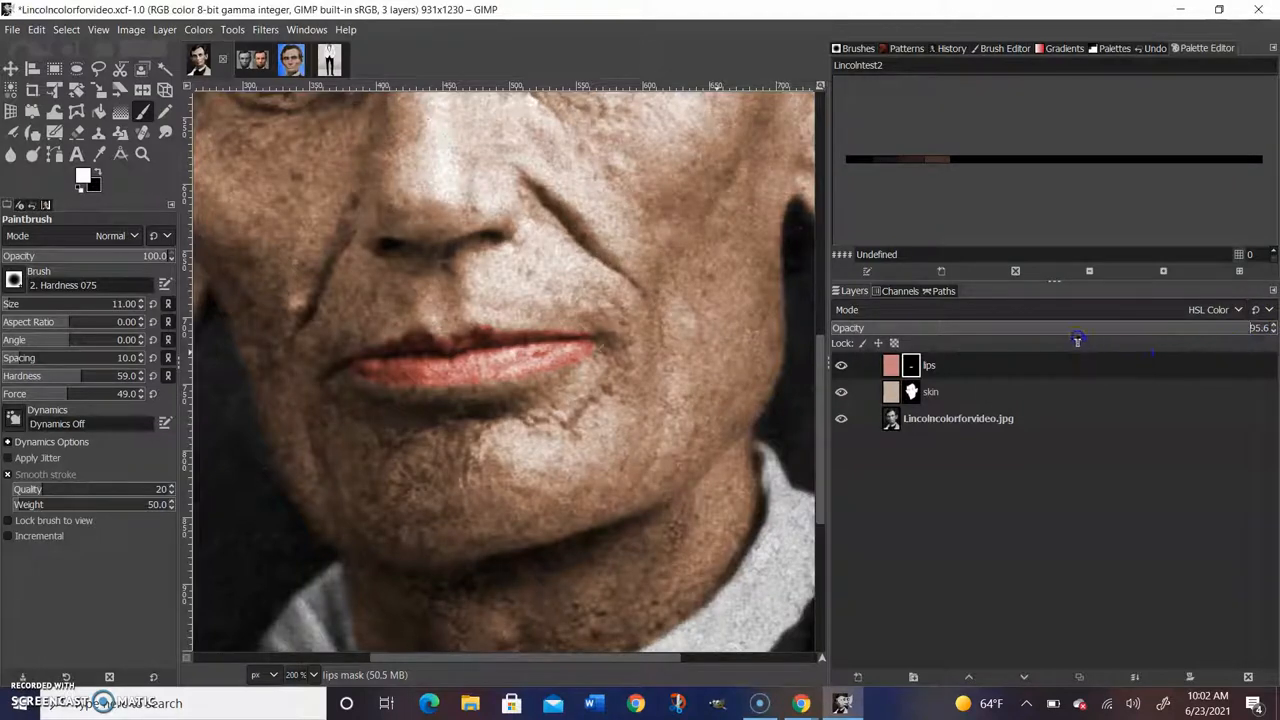
{"action": "left_click_drag", "start_coordinate": [1076, 328], "coordinate": [1030, 328]}
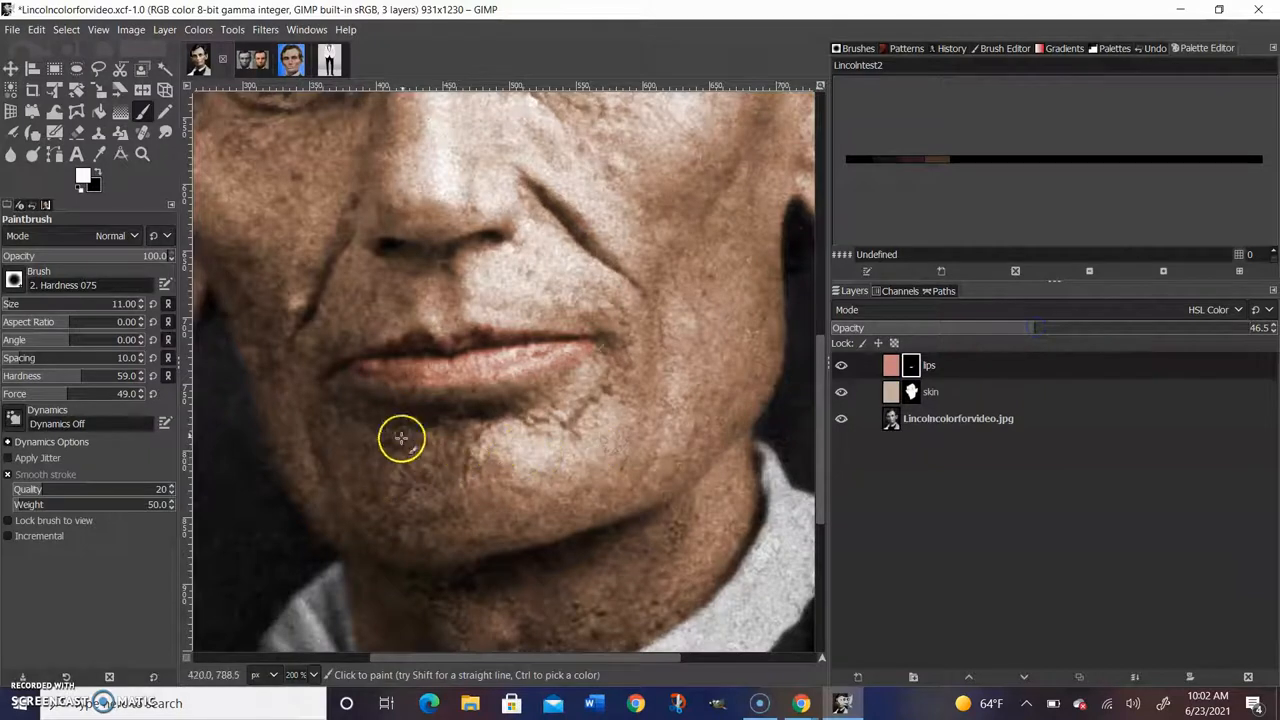
{"action": "left_click", "coordinate": [84, 176]}
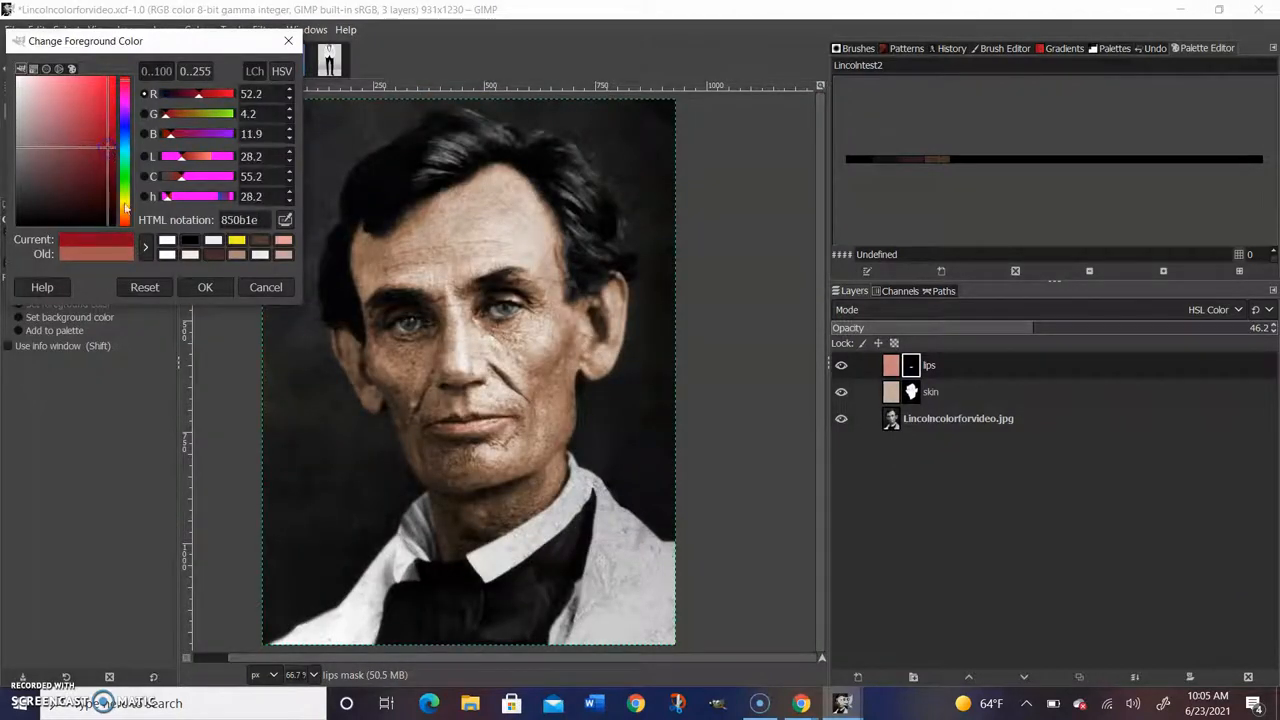
Confirm a red foreground and adjust the nose layer's opacity for subtle redness.
{"action": "left_click", "coordinate": [204, 288]}
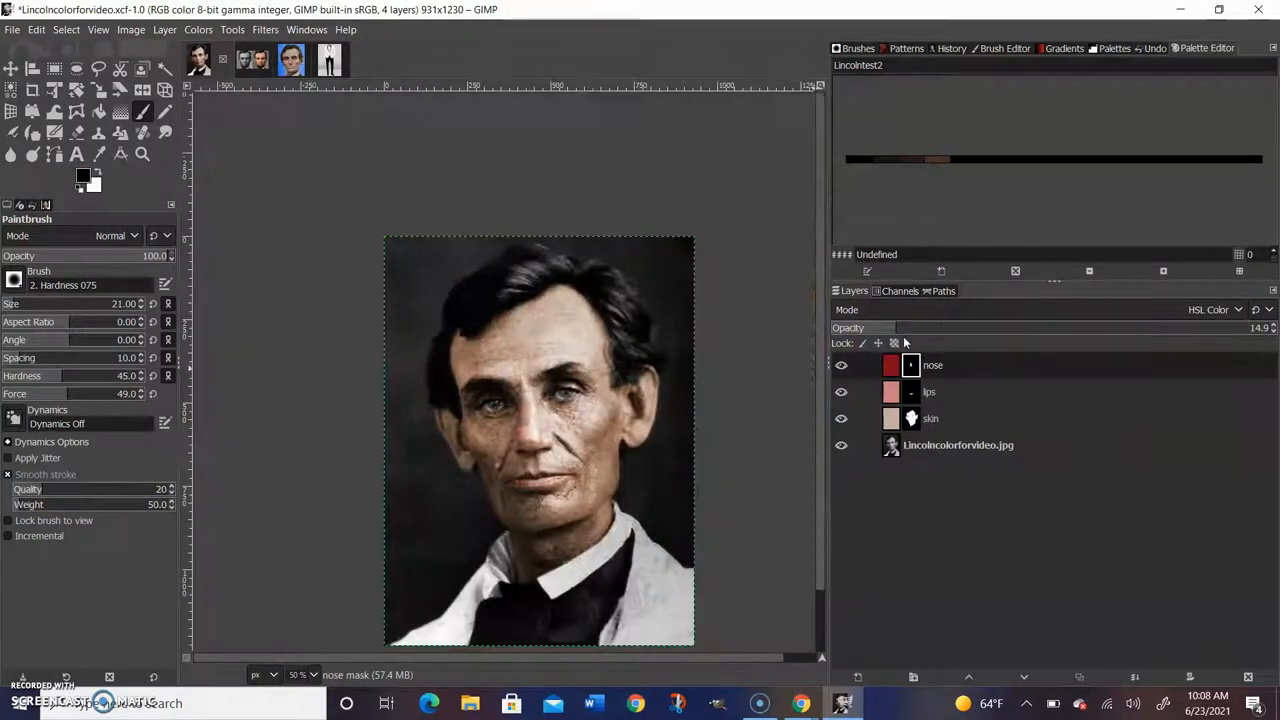
{"action": "left_click_drag", "start_coordinate": [904, 328], "coordinate": [922, 328]}
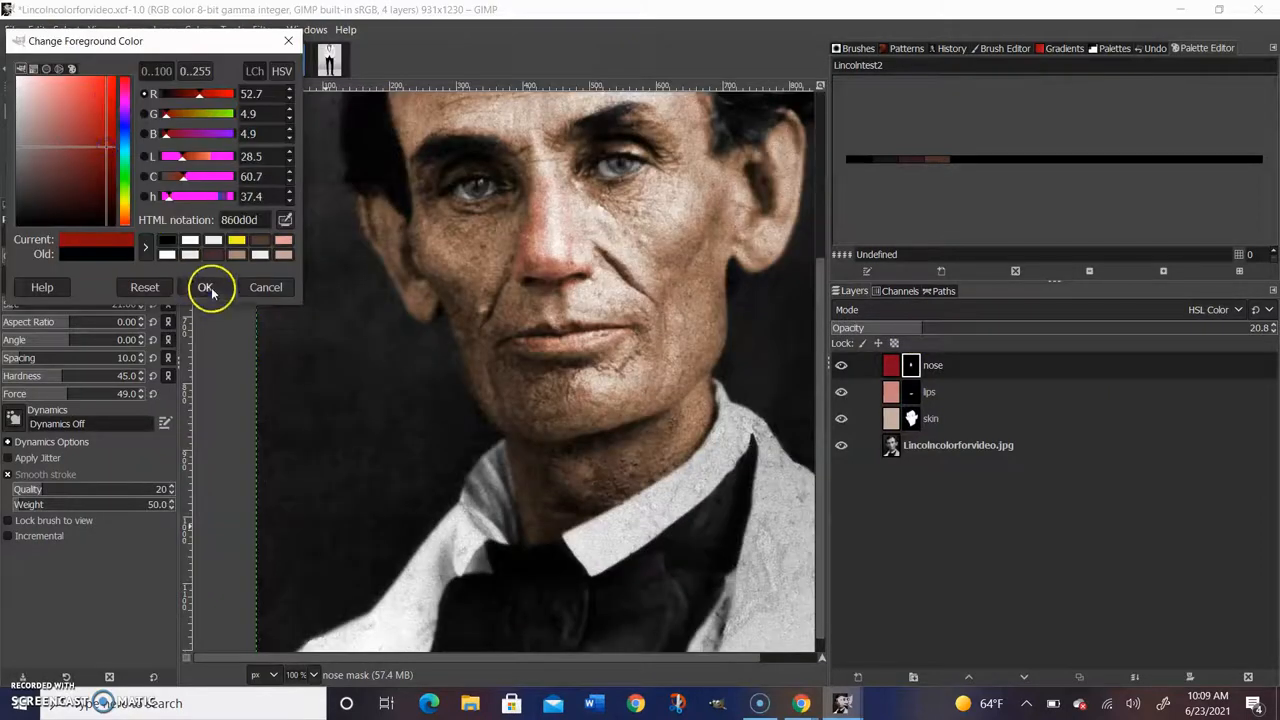
Tint the cheeks red on the Cheeks layer and soften its mask with Gaussian Blur about 42.
{"action": "left_click", "coordinate": [204, 288]}
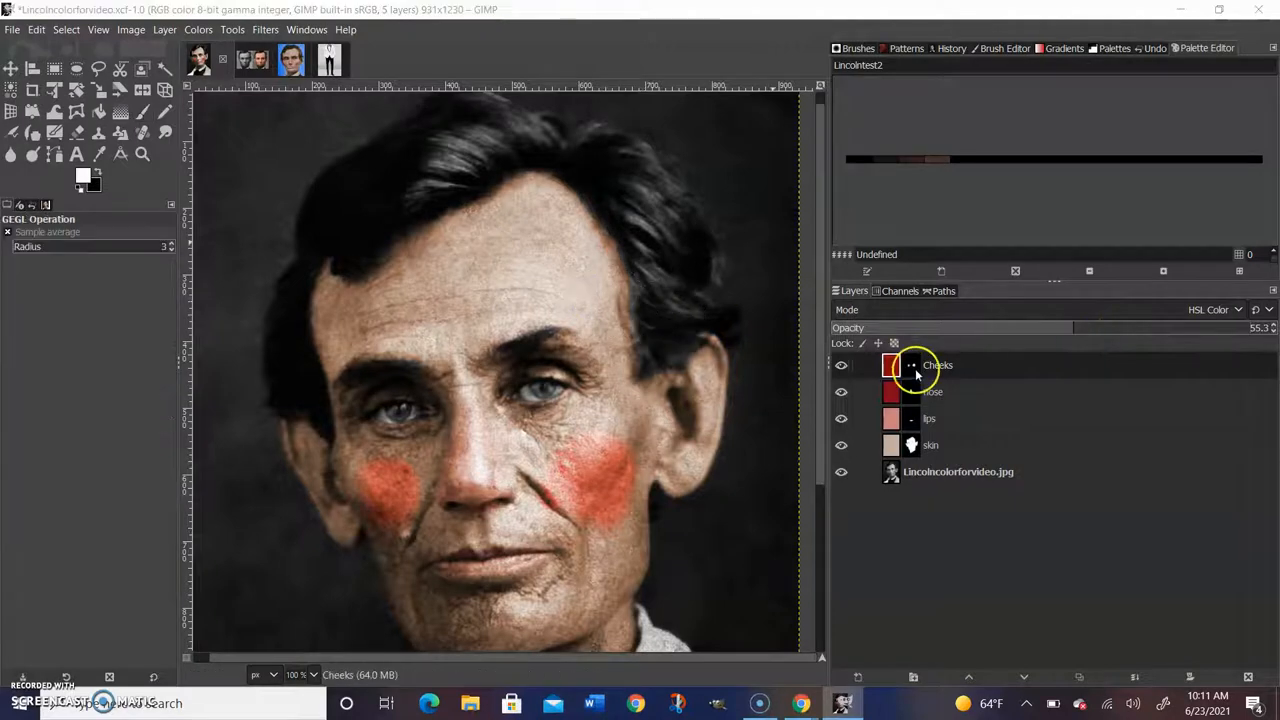
{"action": "left_click", "coordinate": [264, 30]}
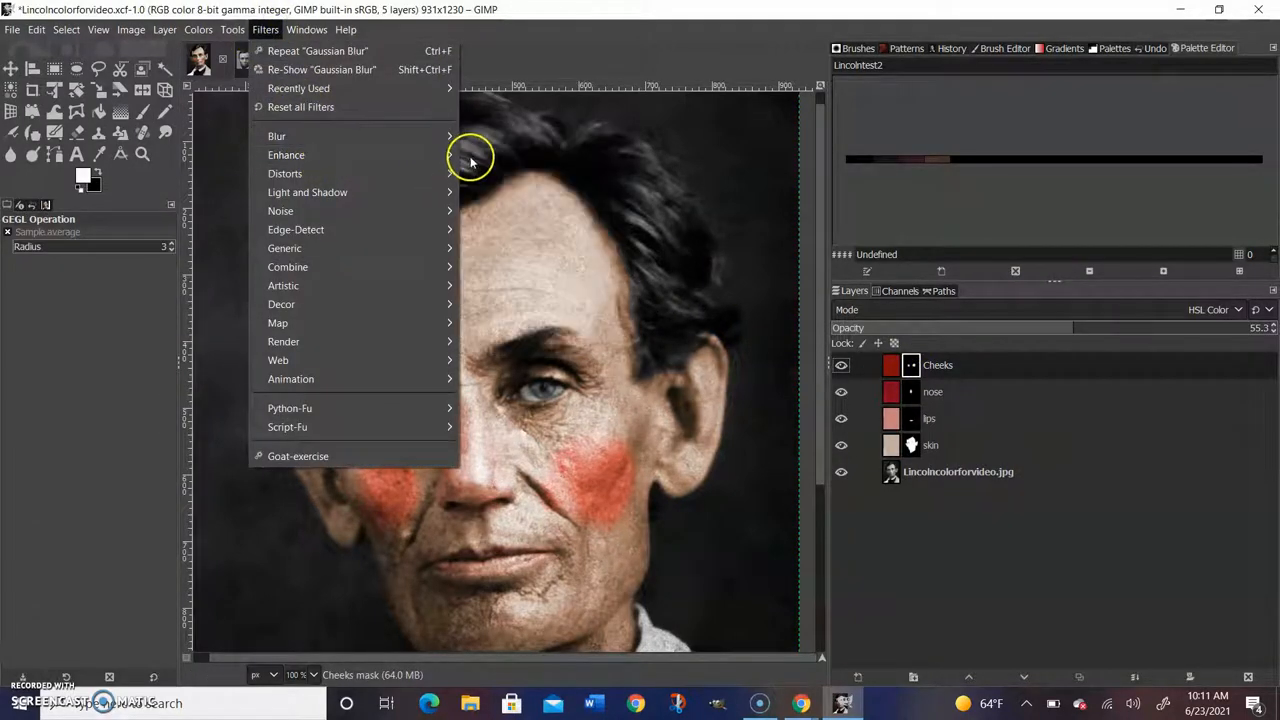
{"action": "left_click", "coordinate": [276, 136]}
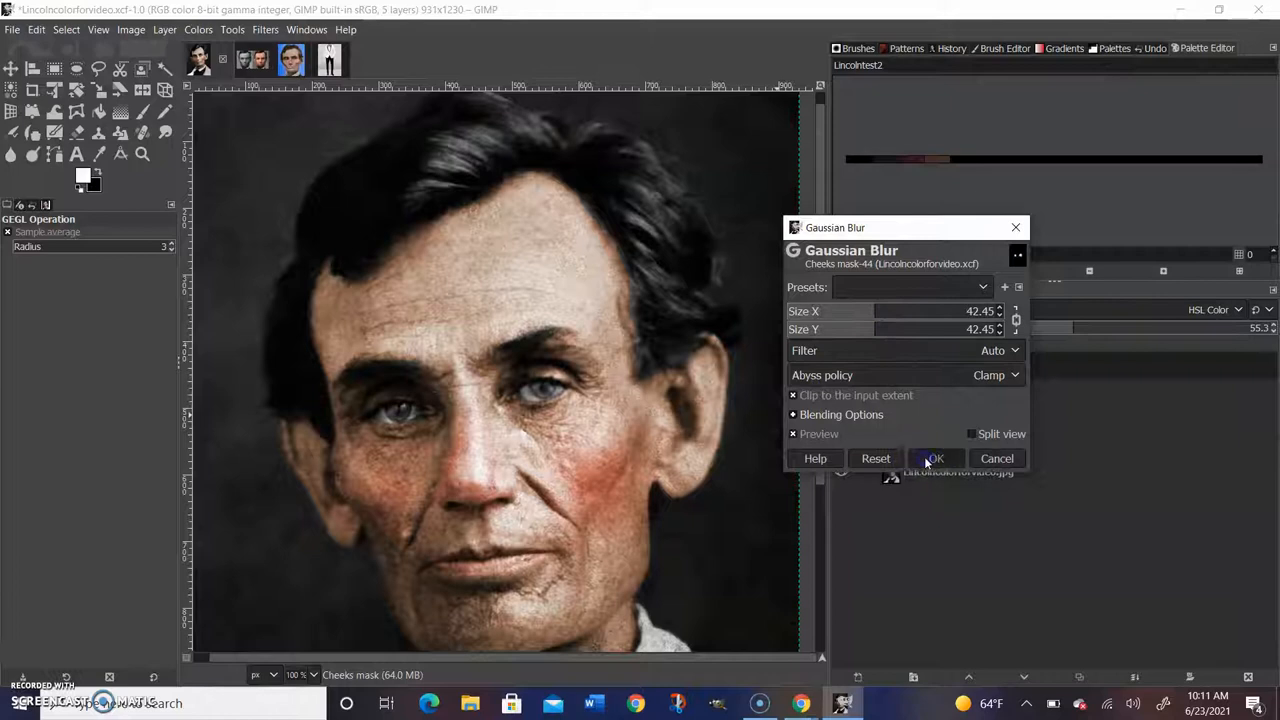
{"action": "left_click", "coordinate": [934, 458]}
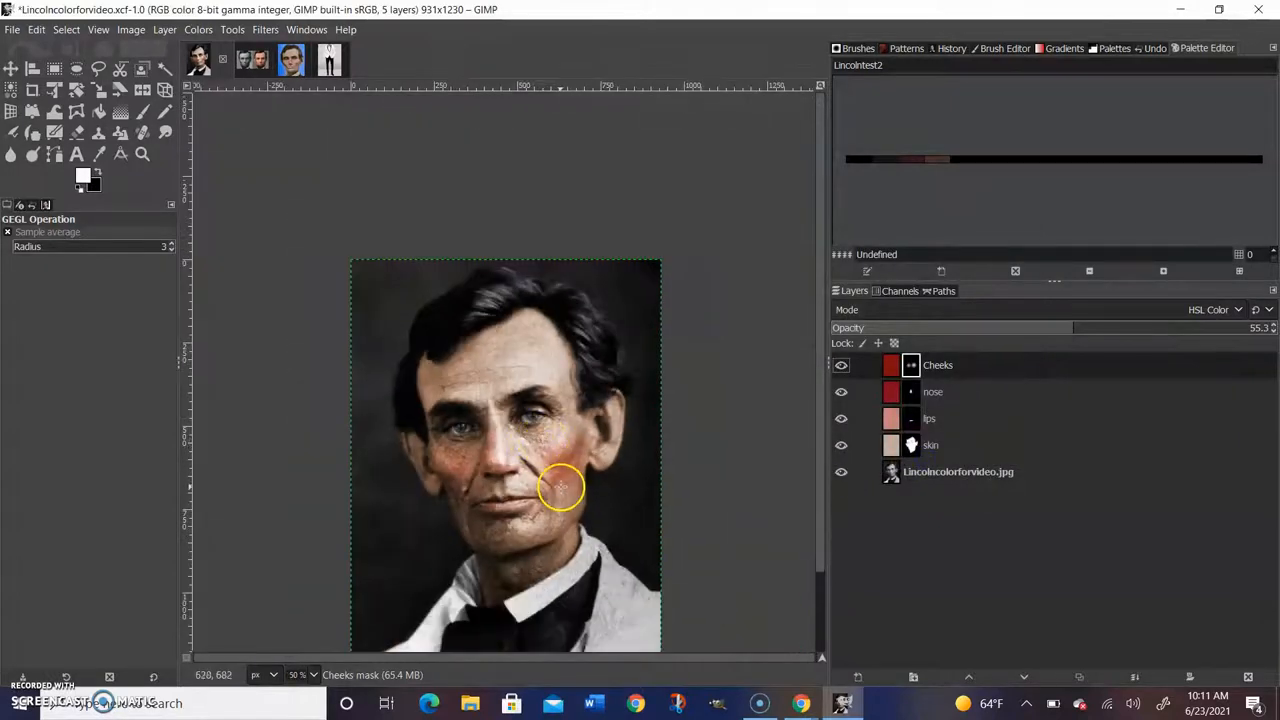
{"action": "left_click", "coordinate": [84, 176]}
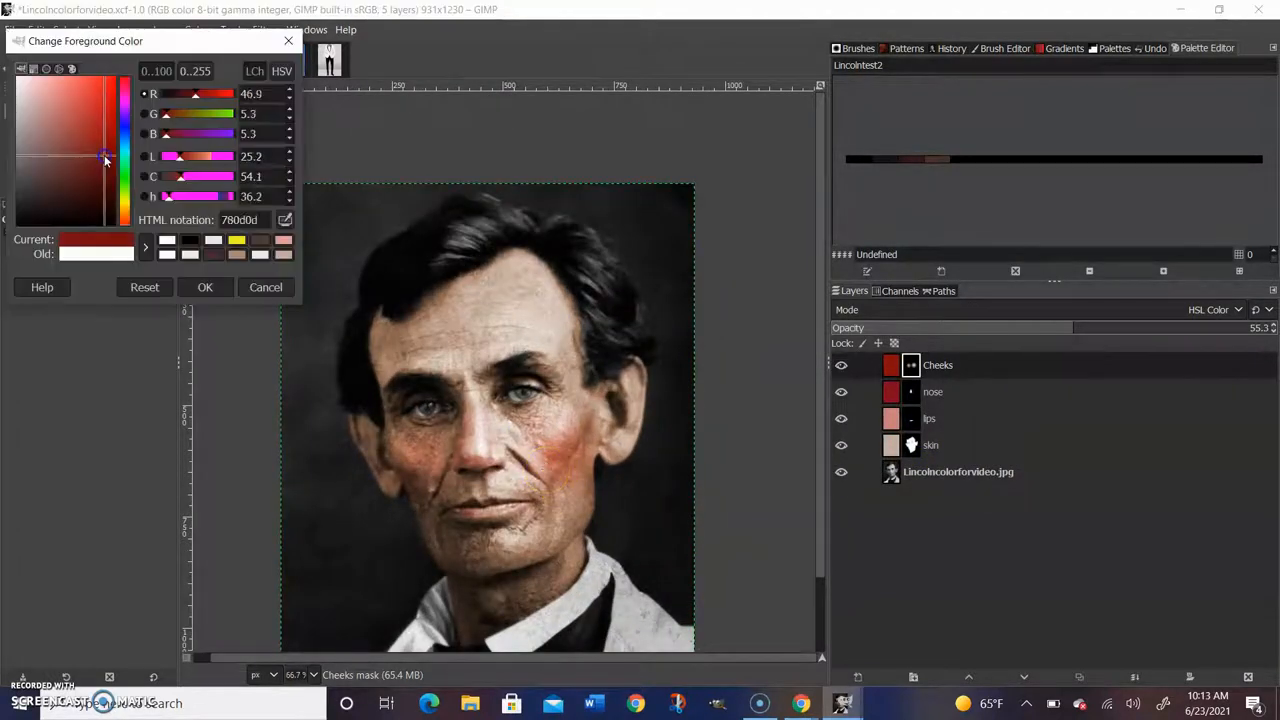
Redden the ears on the ears layer and soften its mask with Gaussian Blur about 28.
{"action": "left_click", "coordinate": [204, 288]}
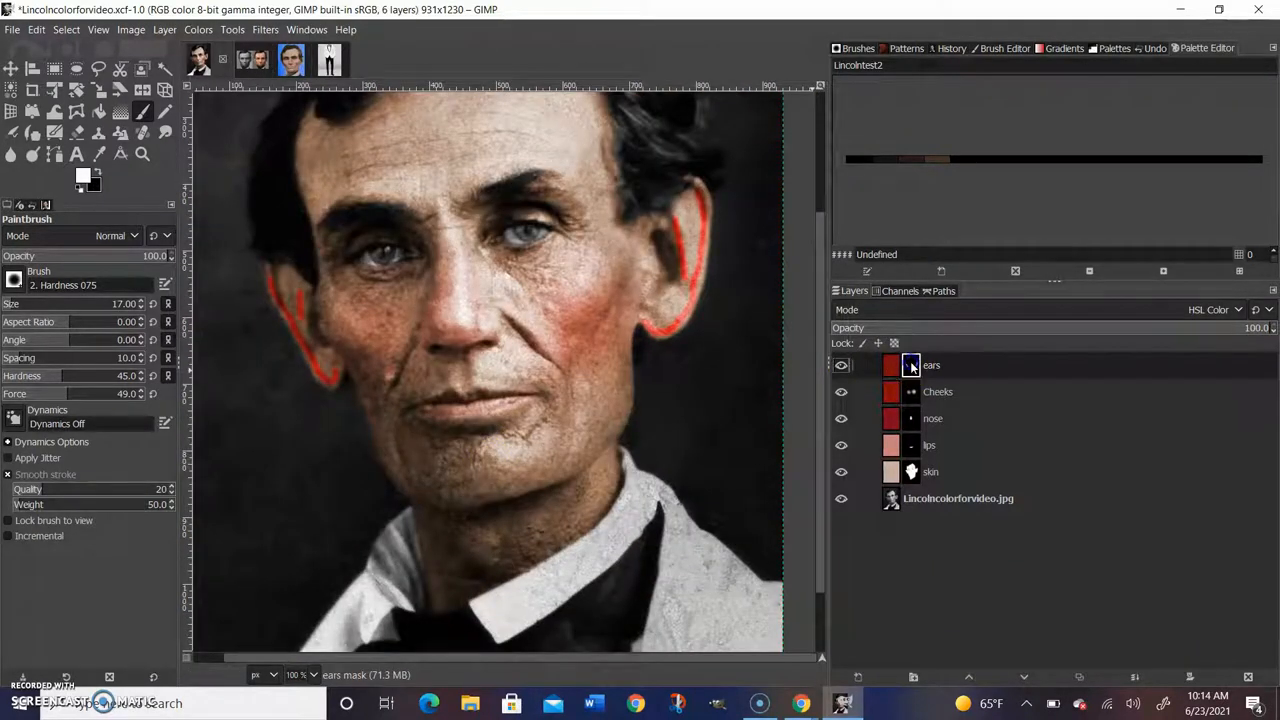
{"action": "left_click", "coordinate": [264, 30]}
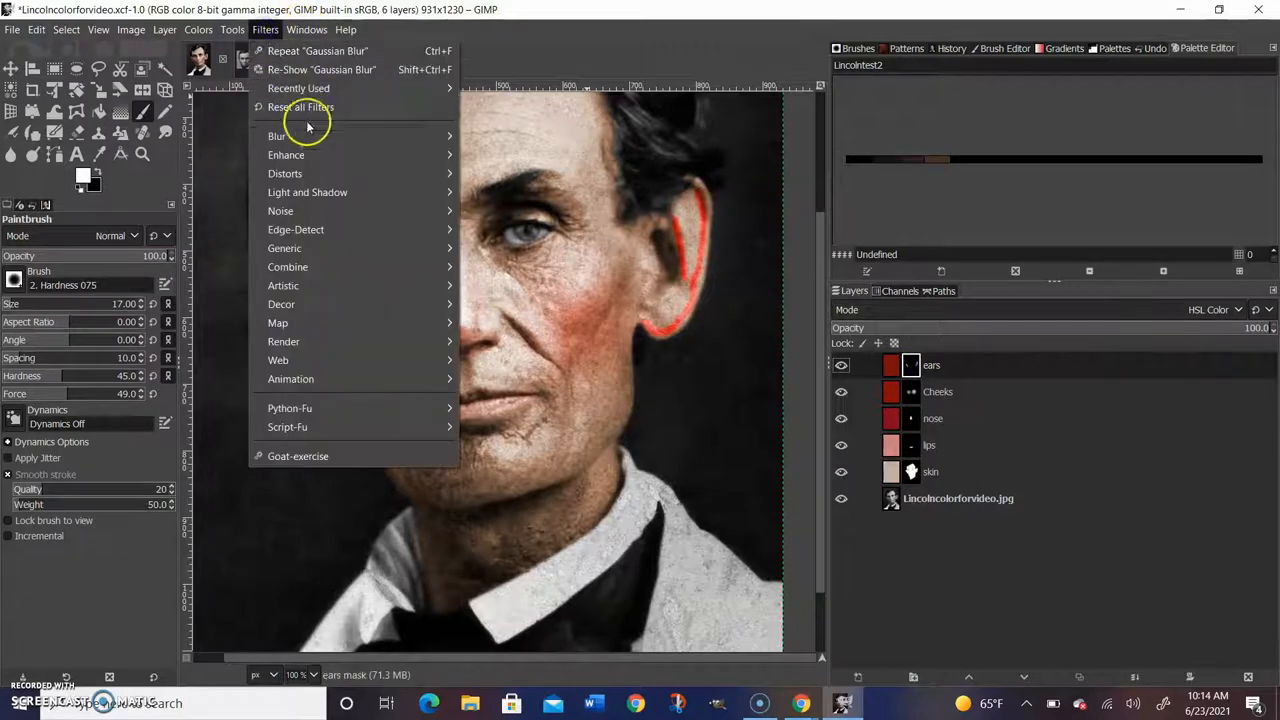
{"action": "mouse_move", "coordinate": [276, 136]}
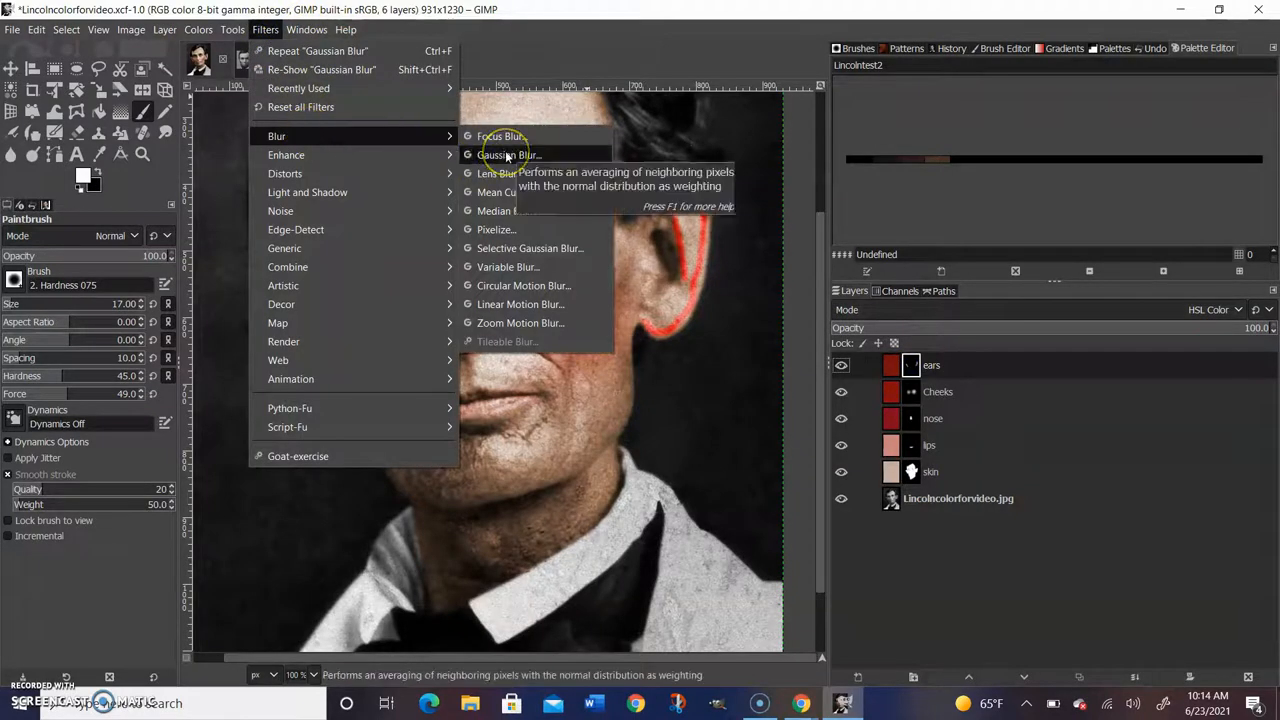
{"action": "left_click", "coordinate": [512, 156]}
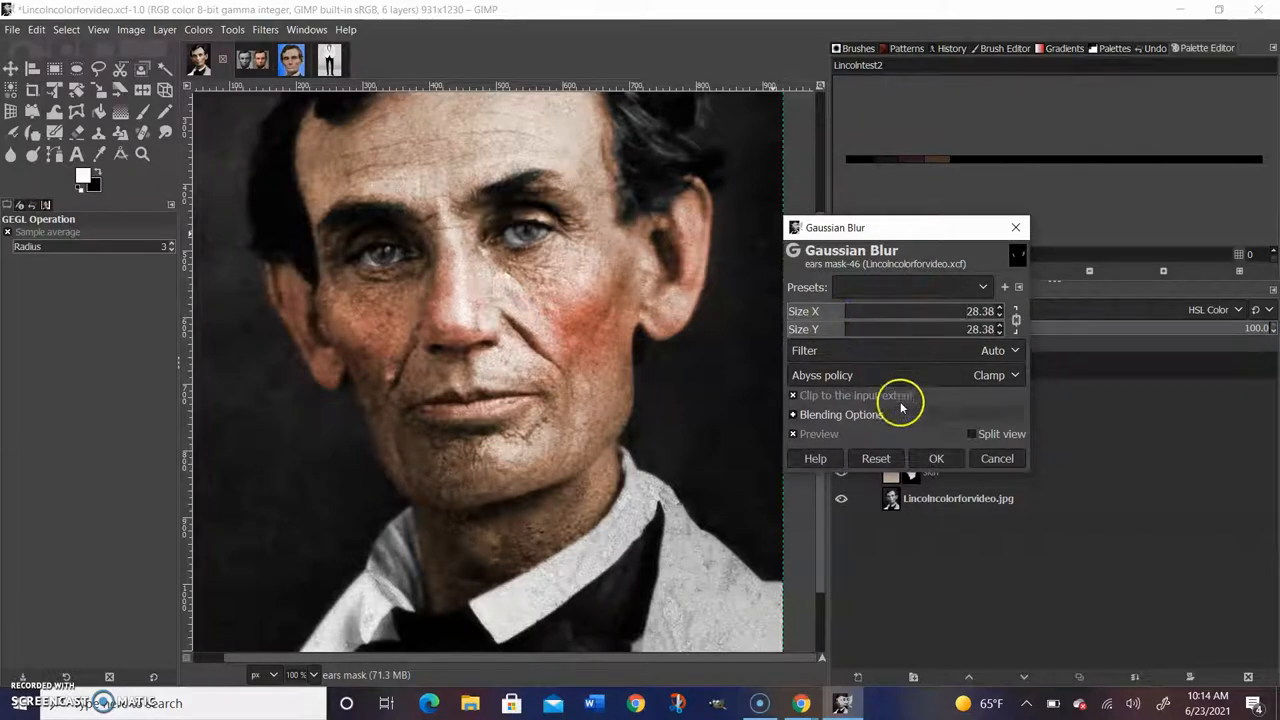
{"action": "left_click", "coordinate": [936, 458]}
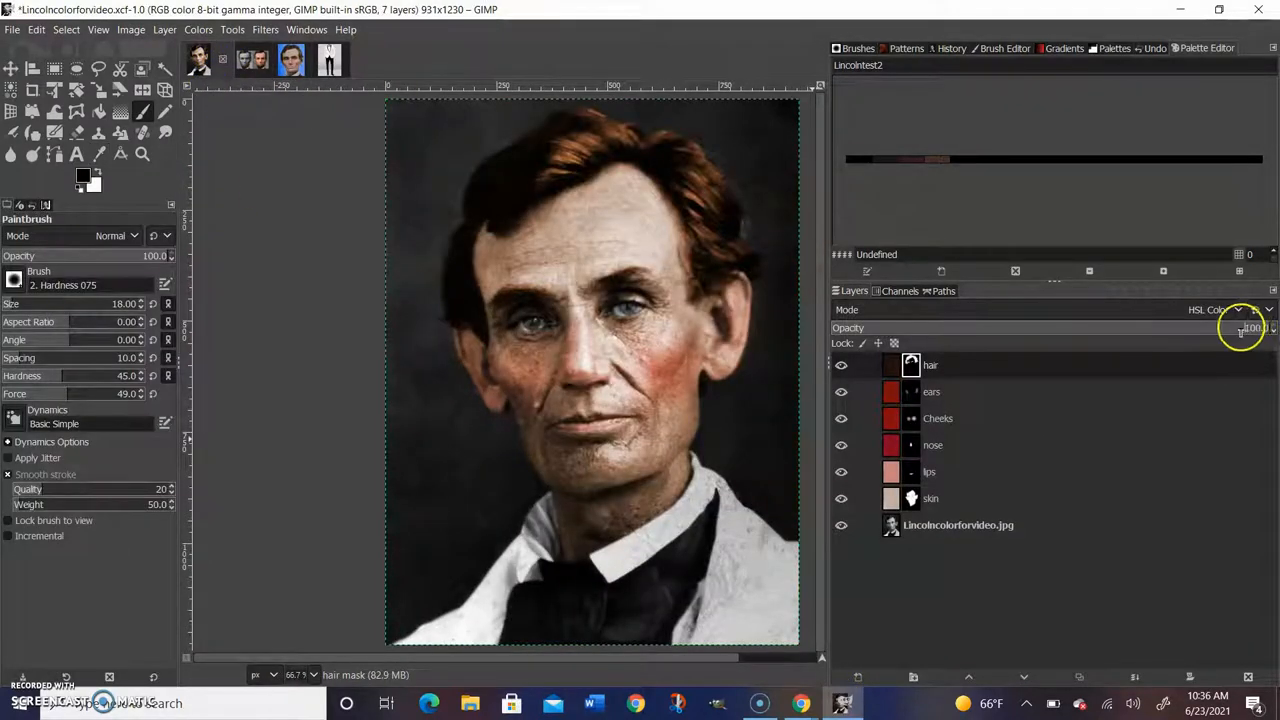
Lower the hair layer's opacity to about 40 to soften the brown tint.
{"action": "left_click_drag", "start_coordinate": [1240, 328], "coordinate": [1010, 328]}
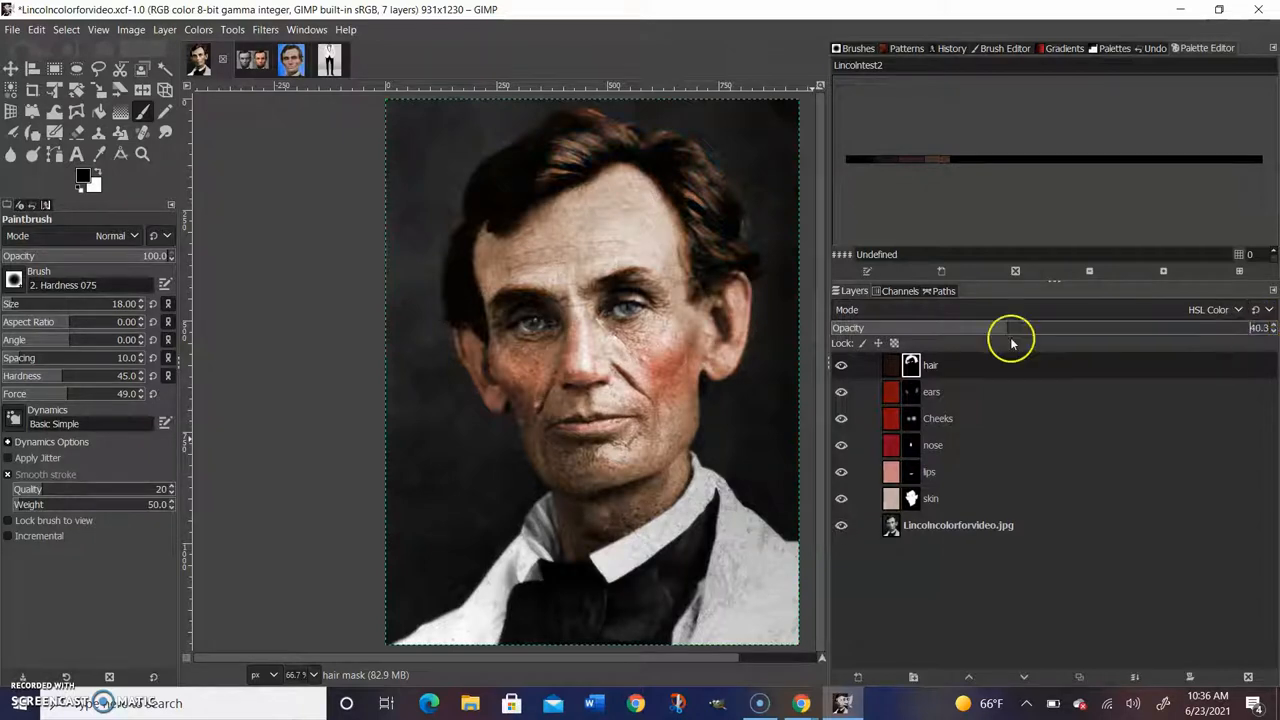
{"action": "mouse_move", "coordinate": [1040, 348]}
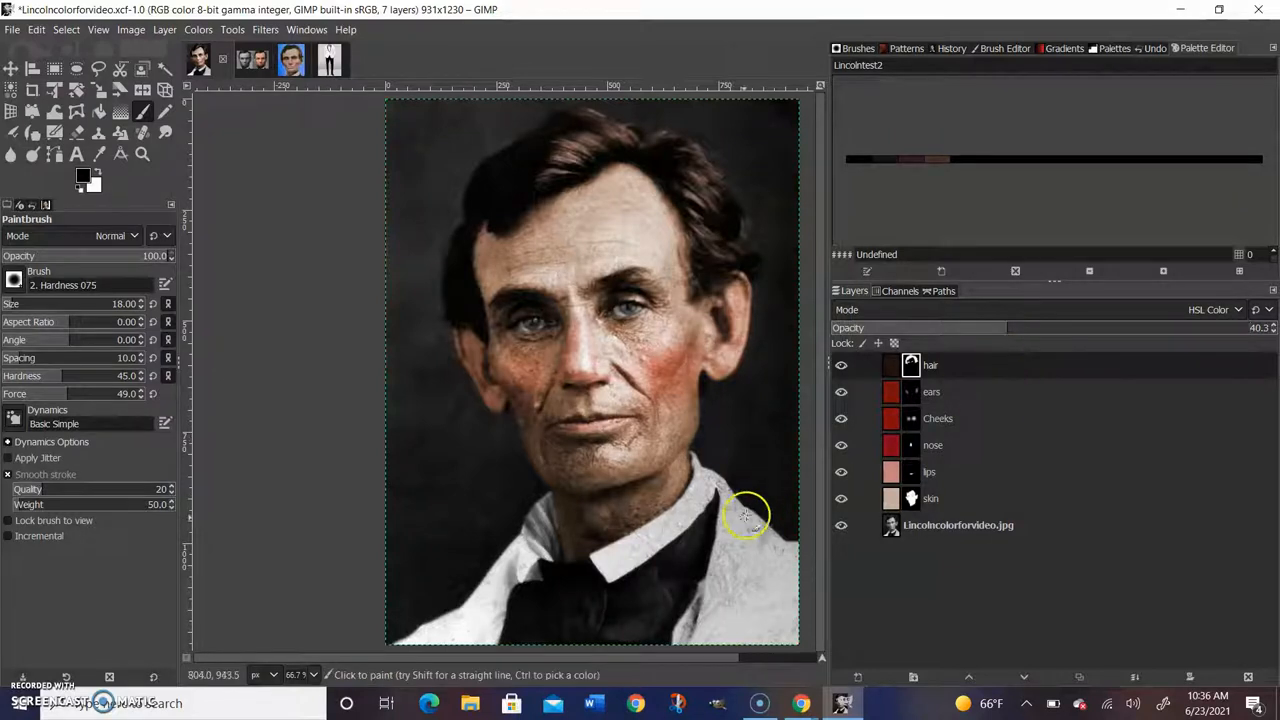
{"action": "left_click", "coordinate": [84, 174]}
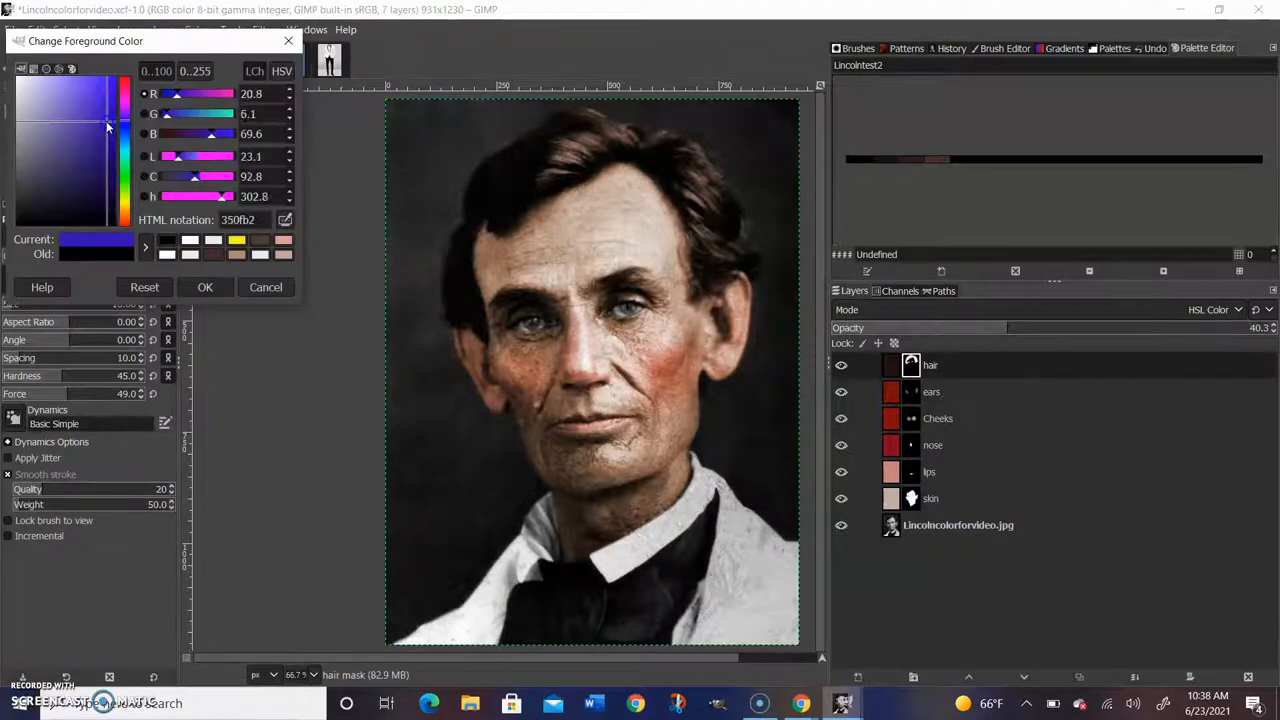
Accept a blue foreground and paint blue over the backdrop left of the face.
{"action": "left_click", "coordinate": [204, 288]}
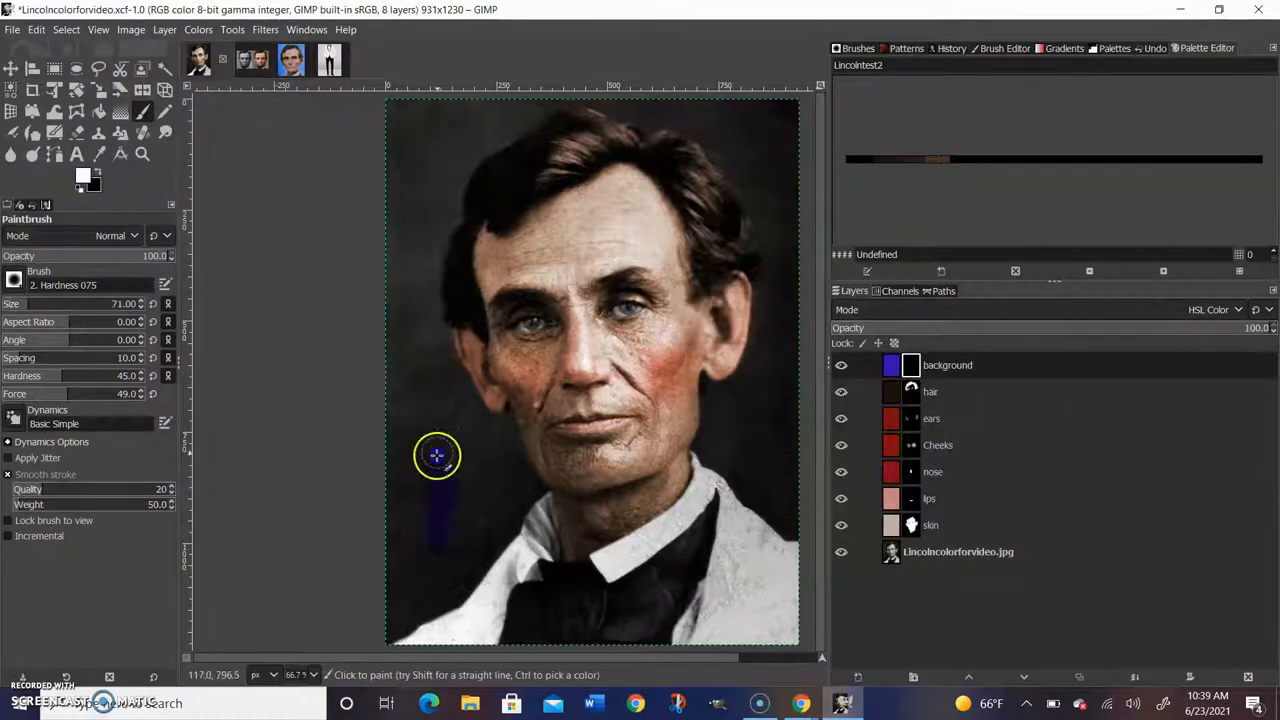
{"action": "left_click_drag", "start_coordinate": [436, 456], "coordinate": [400, 320]}
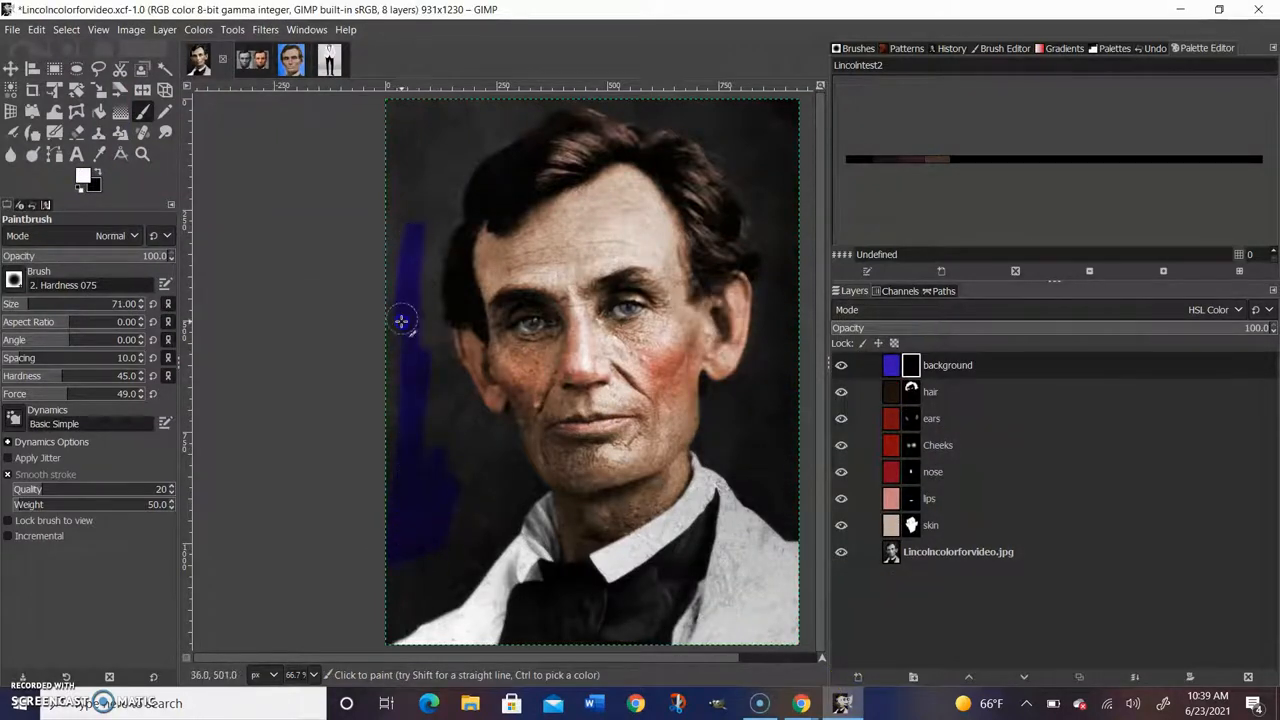
{"action": "left_click", "coordinate": [84, 178]}
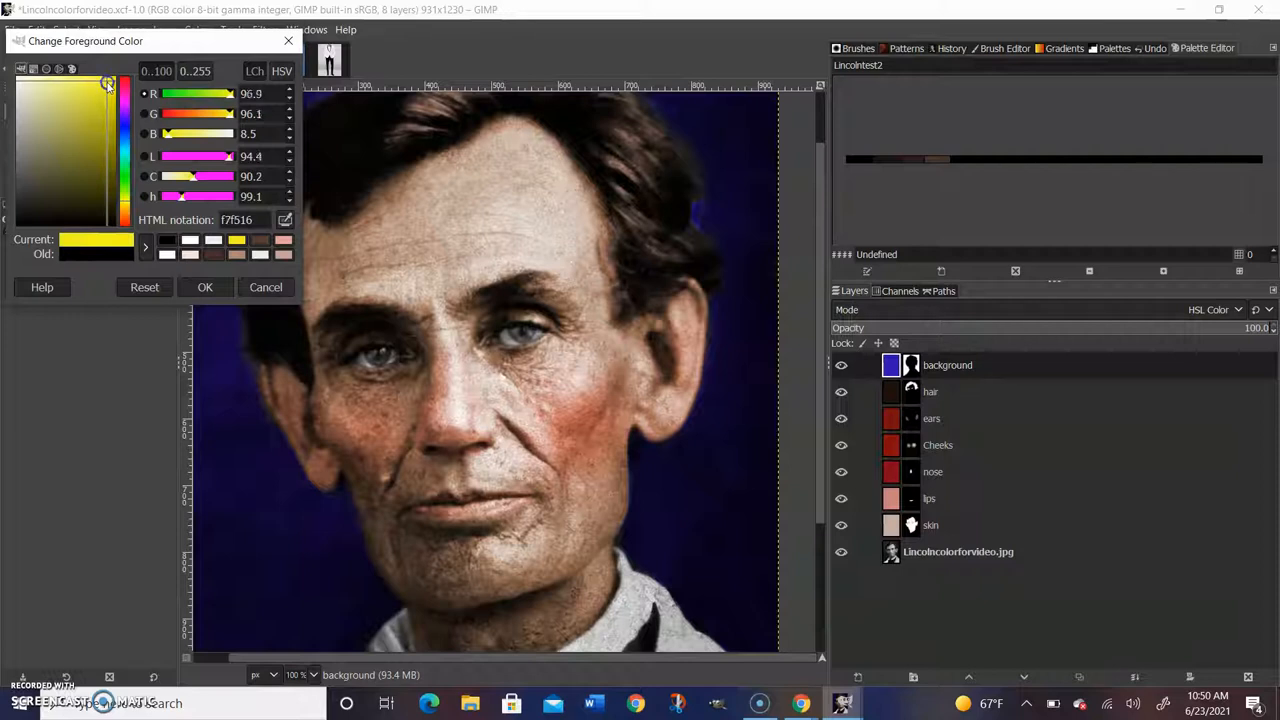
Accept yellow as the paint colour and soften the painted chin and nose spots with a Gaussian blur.
{"action": "left_click", "coordinate": [204, 288]}
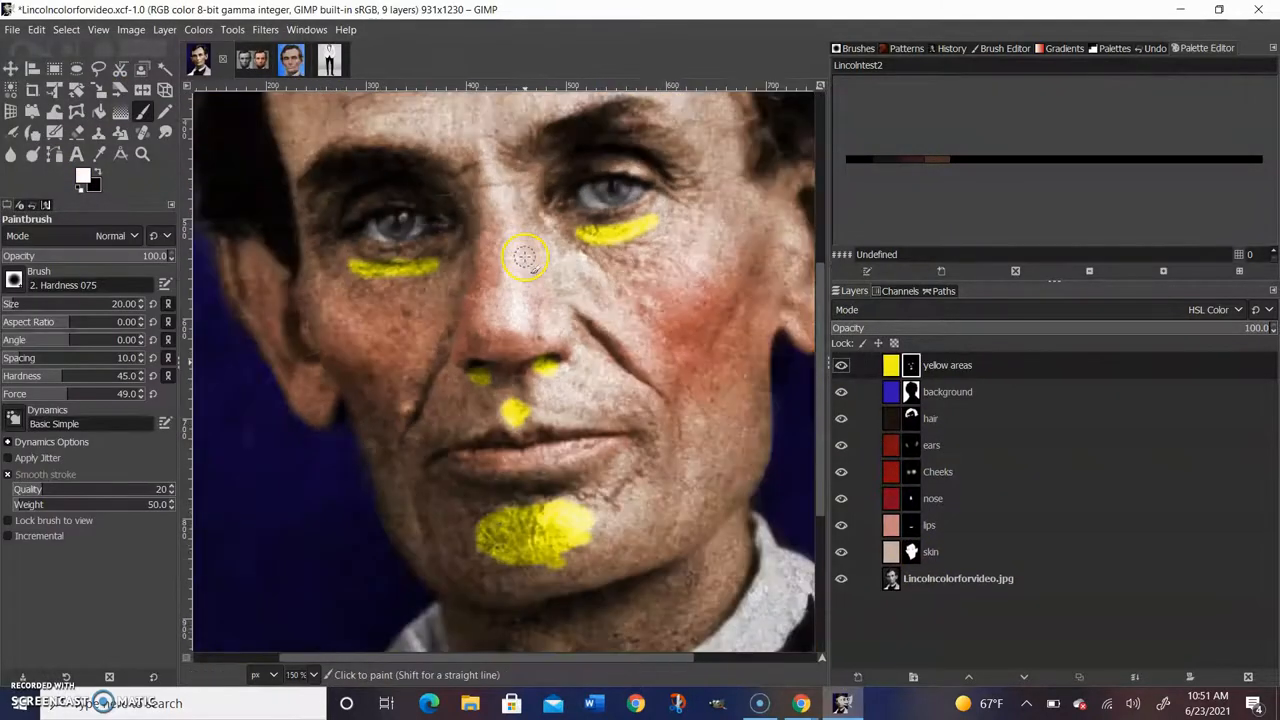
{"action": "left_click", "coordinate": [264, 30]}
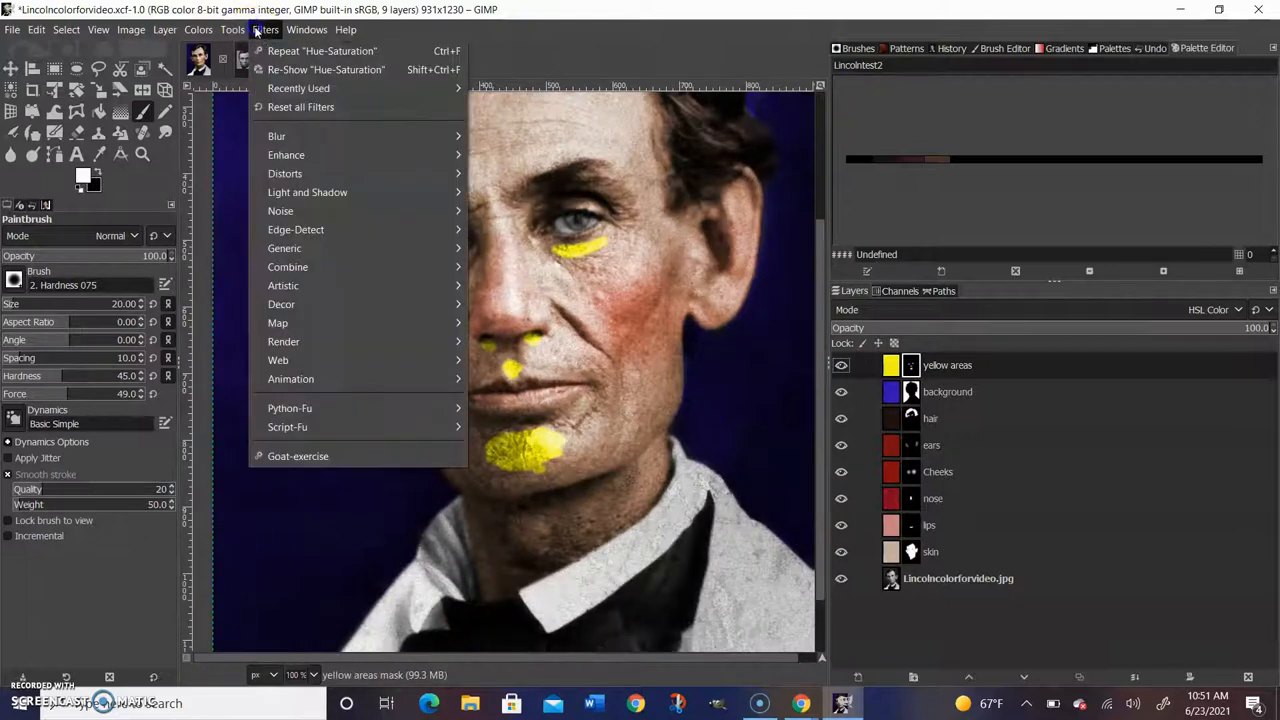
{"action": "left_click", "coordinate": [276, 136]}
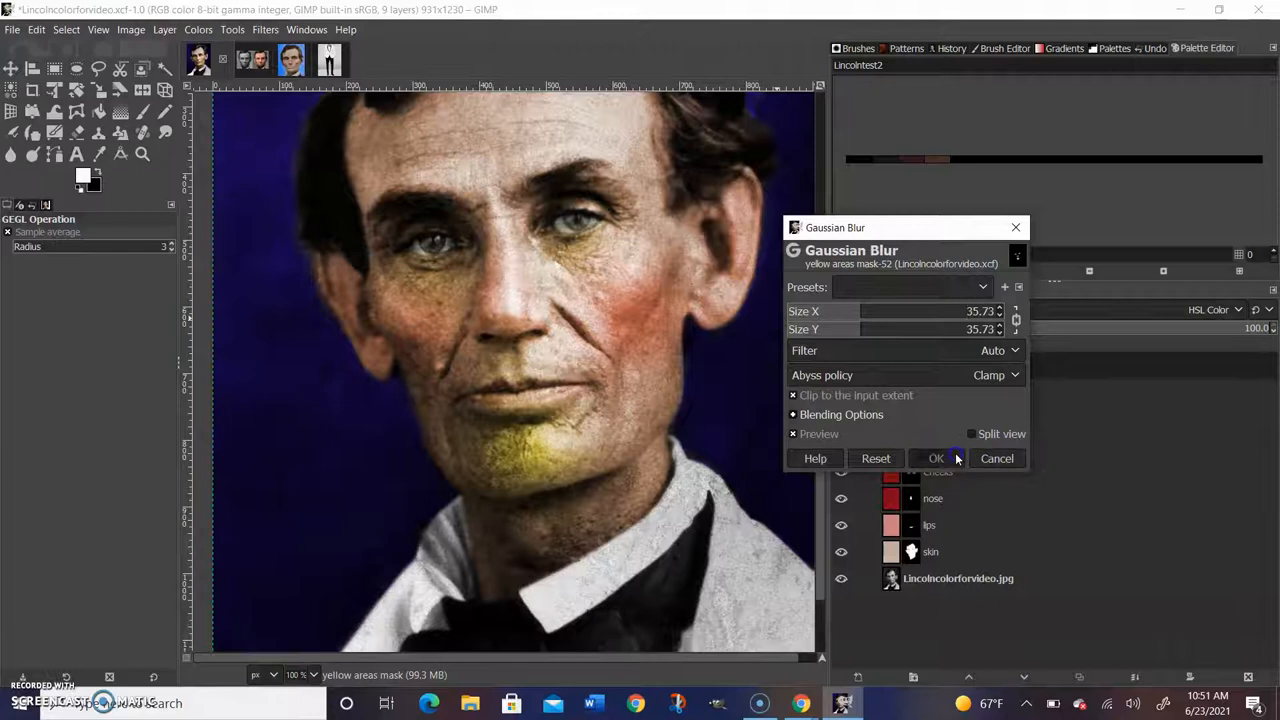
{"action": "left_click", "coordinate": [936, 458]}
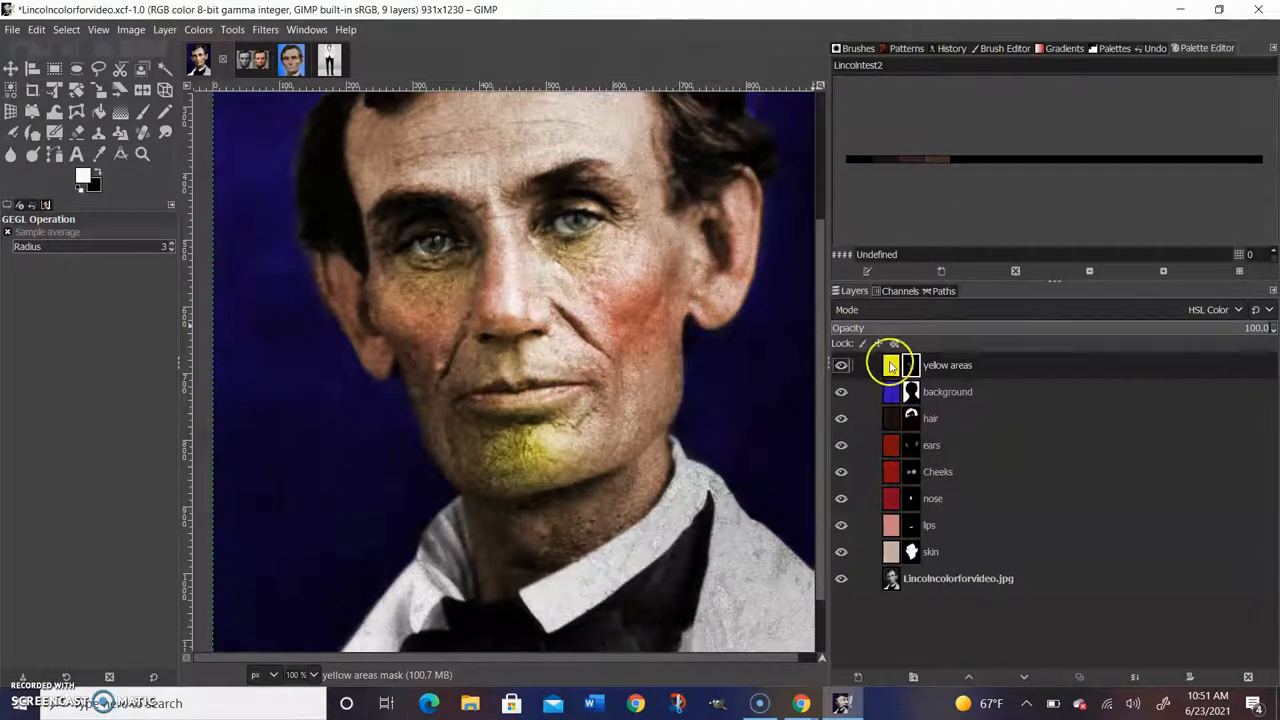
Start a colour adjustment on the yellow areas layer to push its tint toward orange.
{"action": "left_click", "coordinate": [198, 30]}
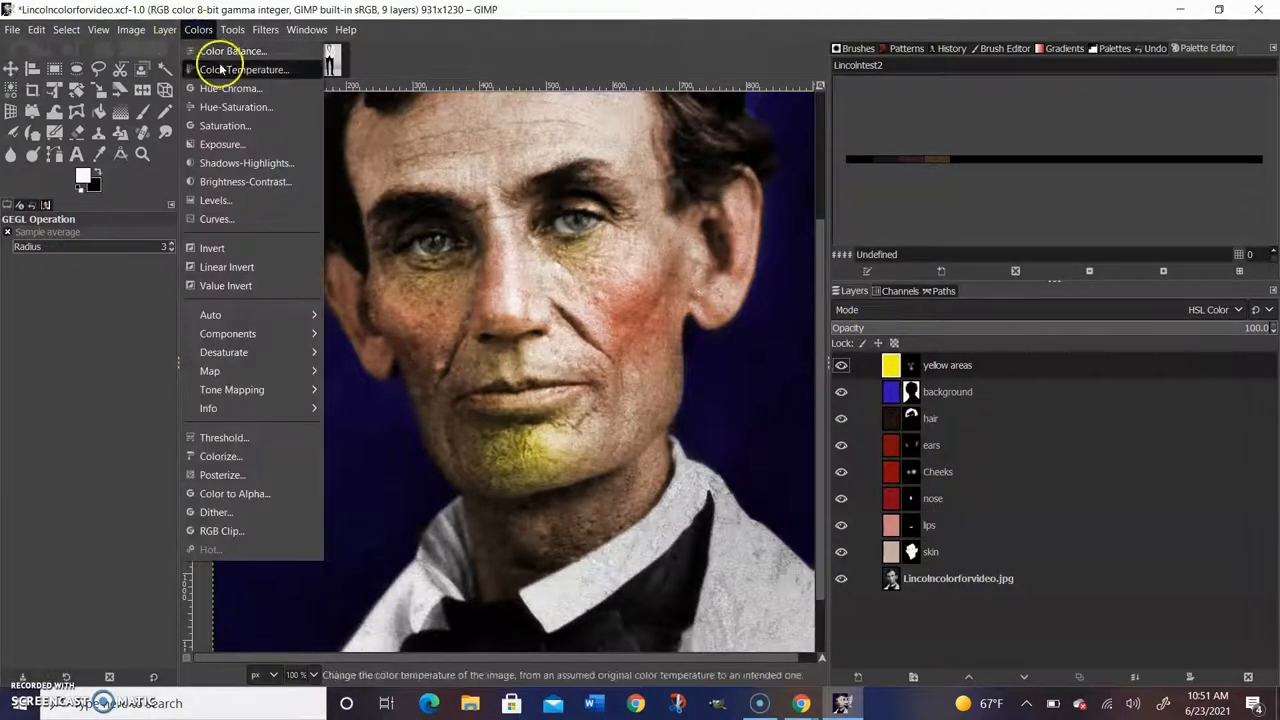
{"action": "left_click", "coordinate": [236, 108]}
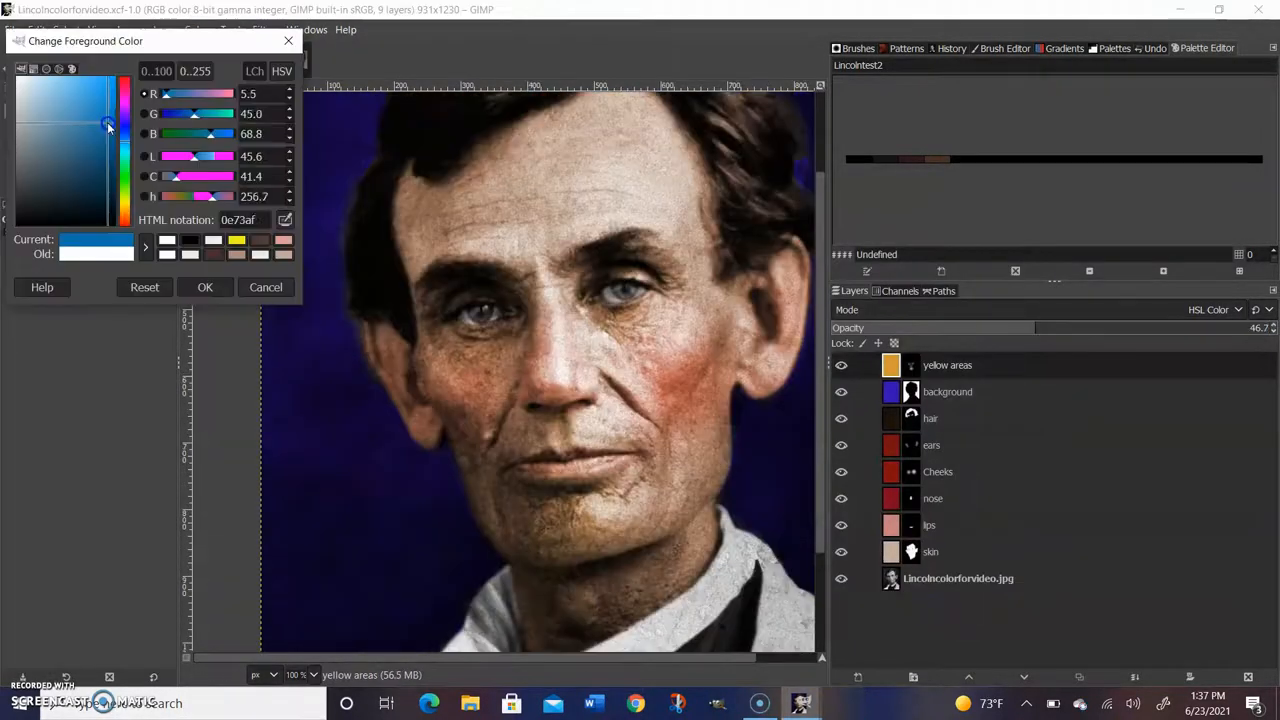
Accept blue for the beard shadow and soften the painted jaw area with a Gaussian blur.
{"action": "left_click", "coordinate": [204, 288]}
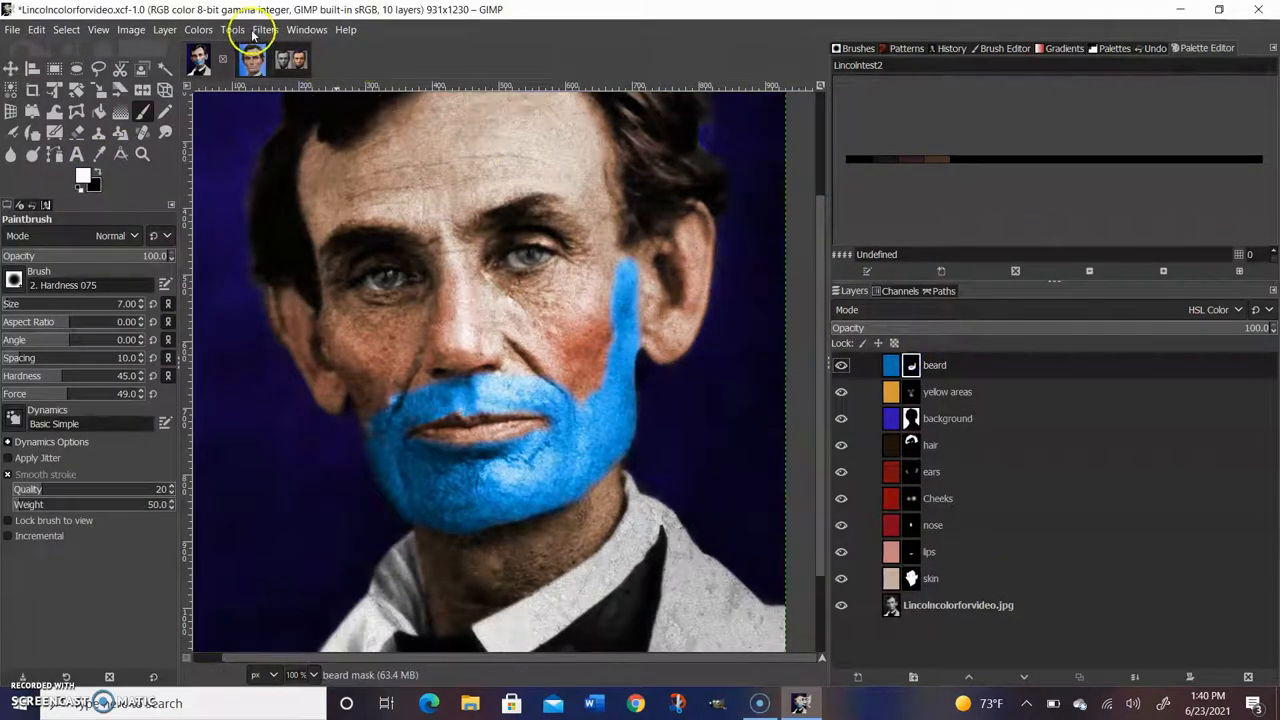
{"action": "left_click", "coordinate": [264, 30]}
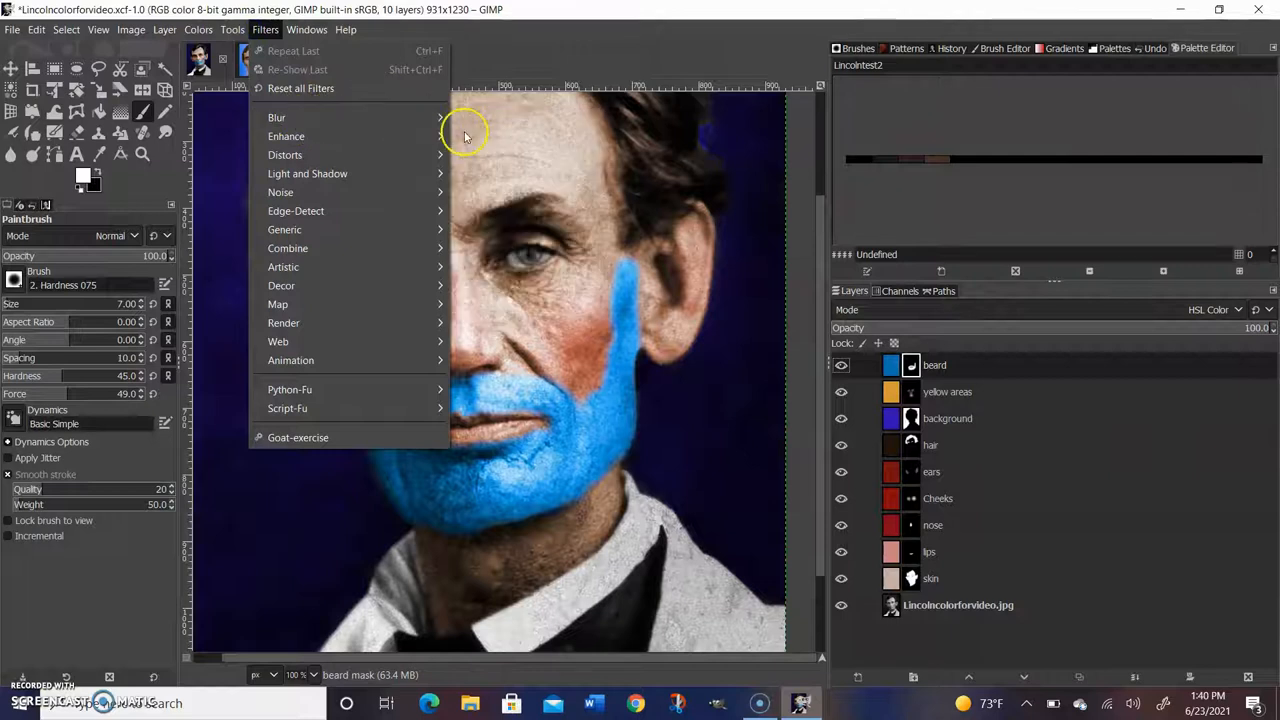
{"action": "left_click", "coordinate": [276, 116]}
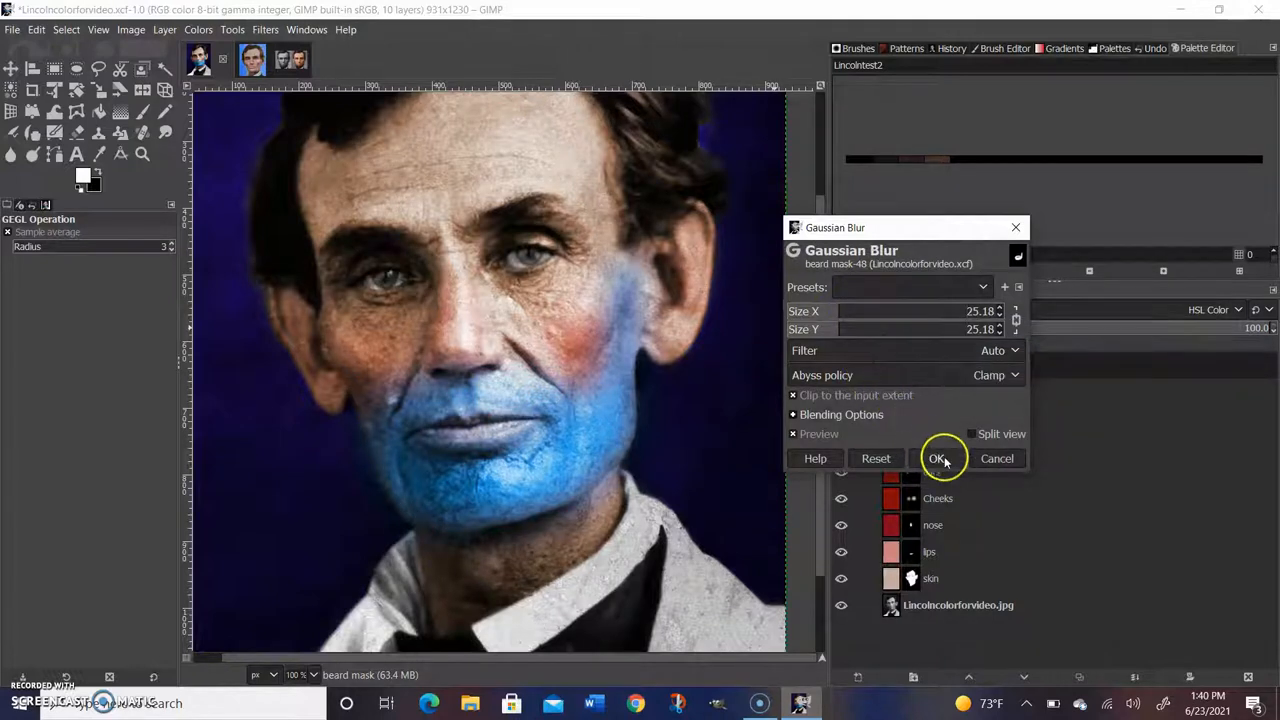
{"action": "left_click", "coordinate": [938, 458]}
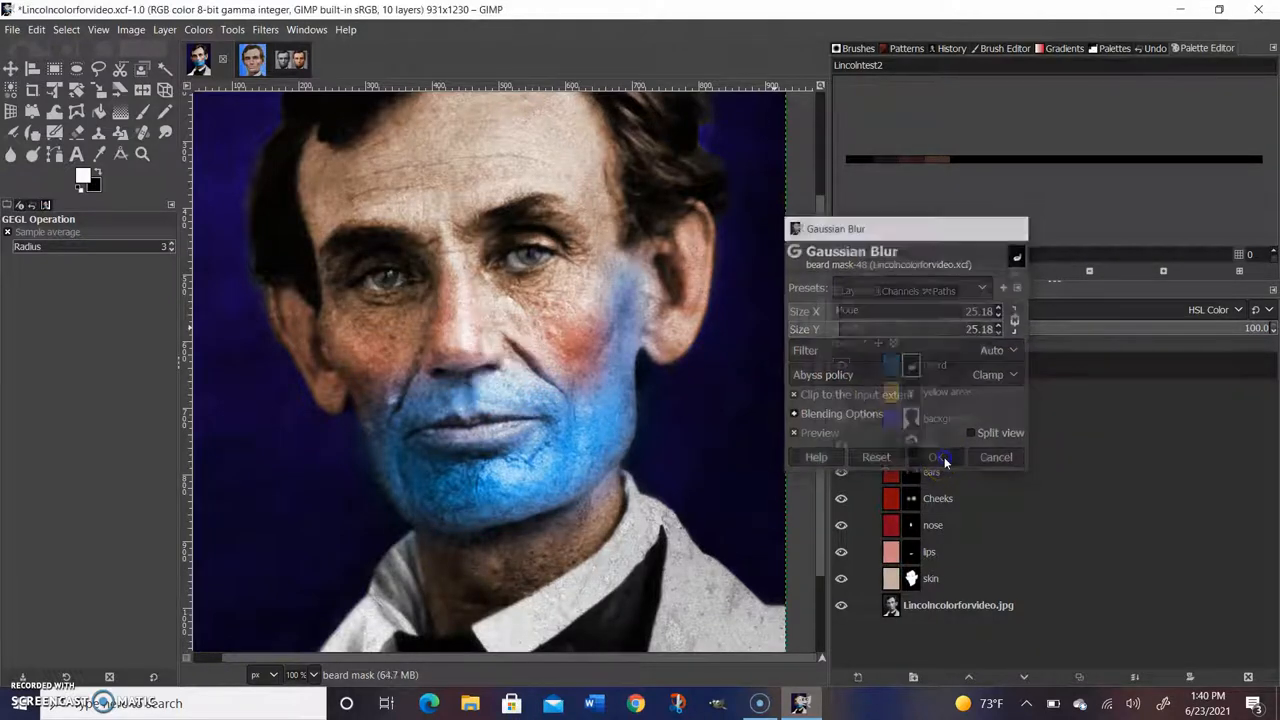
{"action": "left_click", "coordinate": [938, 456]}
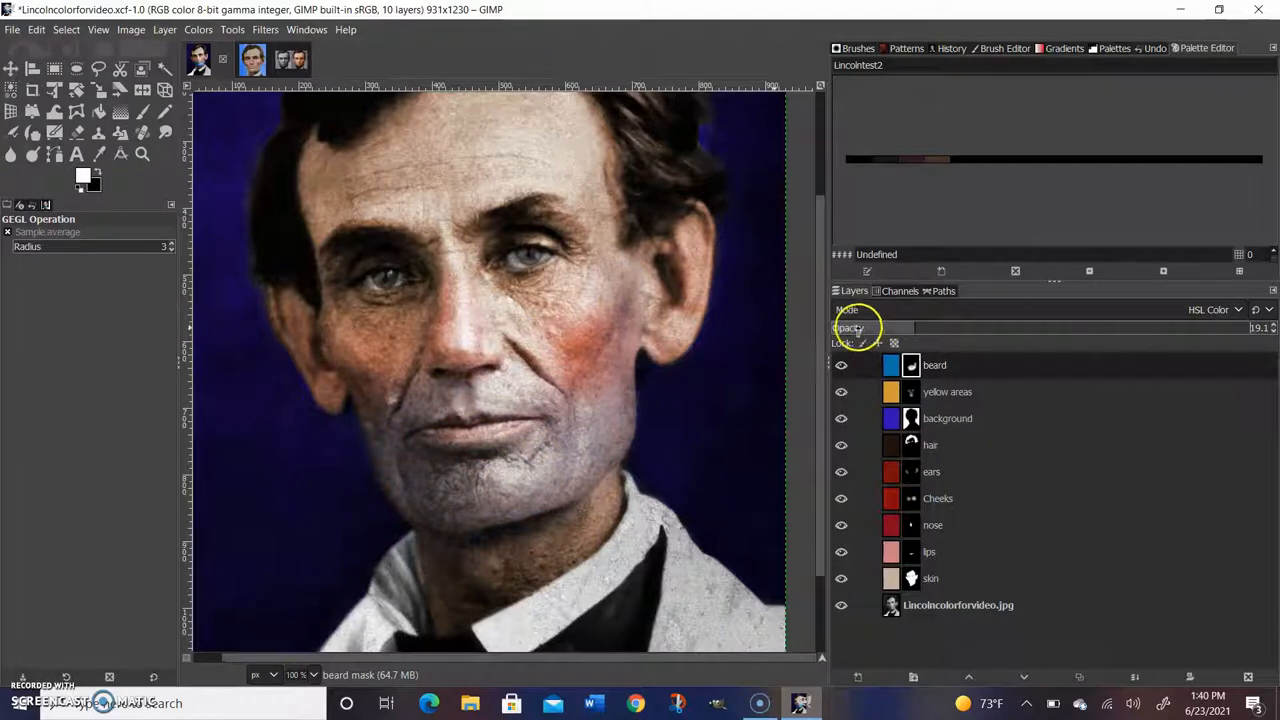
Fade the beard layer's opacity and begin the around eye layer.
{"action": "left_click_drag", "start_coordinate": [900, 328], "coordinate": [860, 328]}
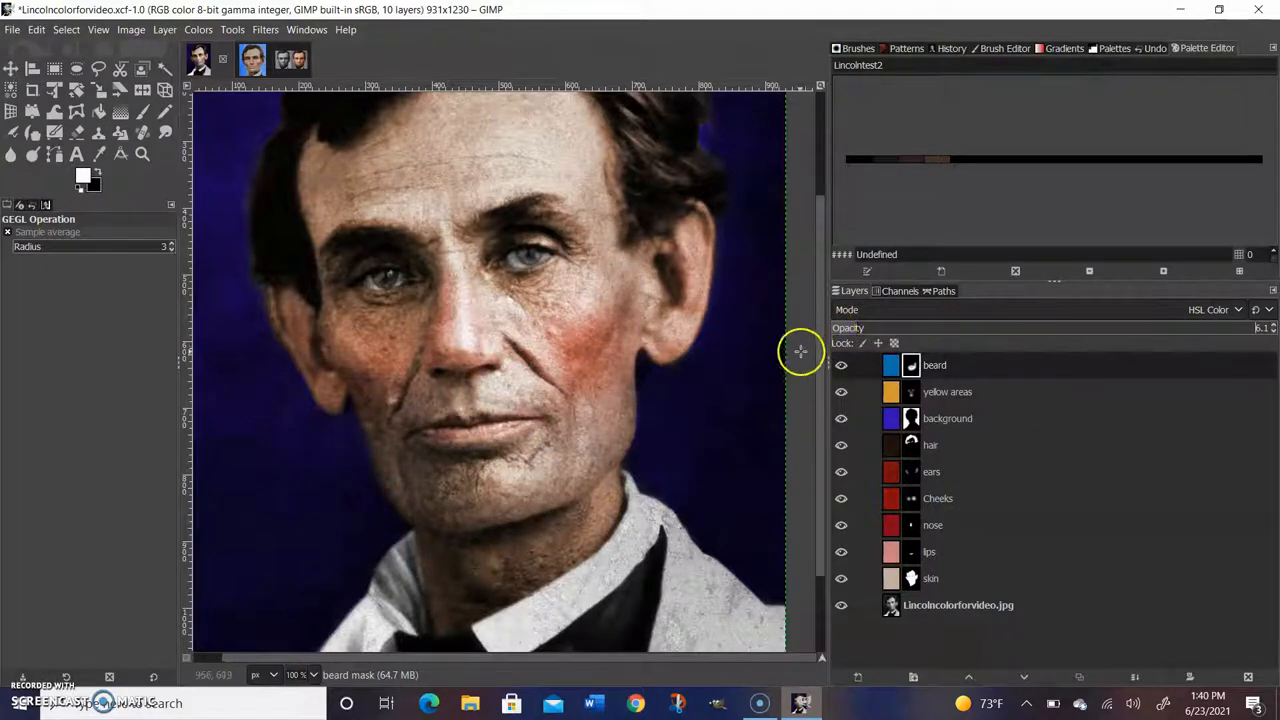
{"action": "left_click", "coordinate": [84, 176]}
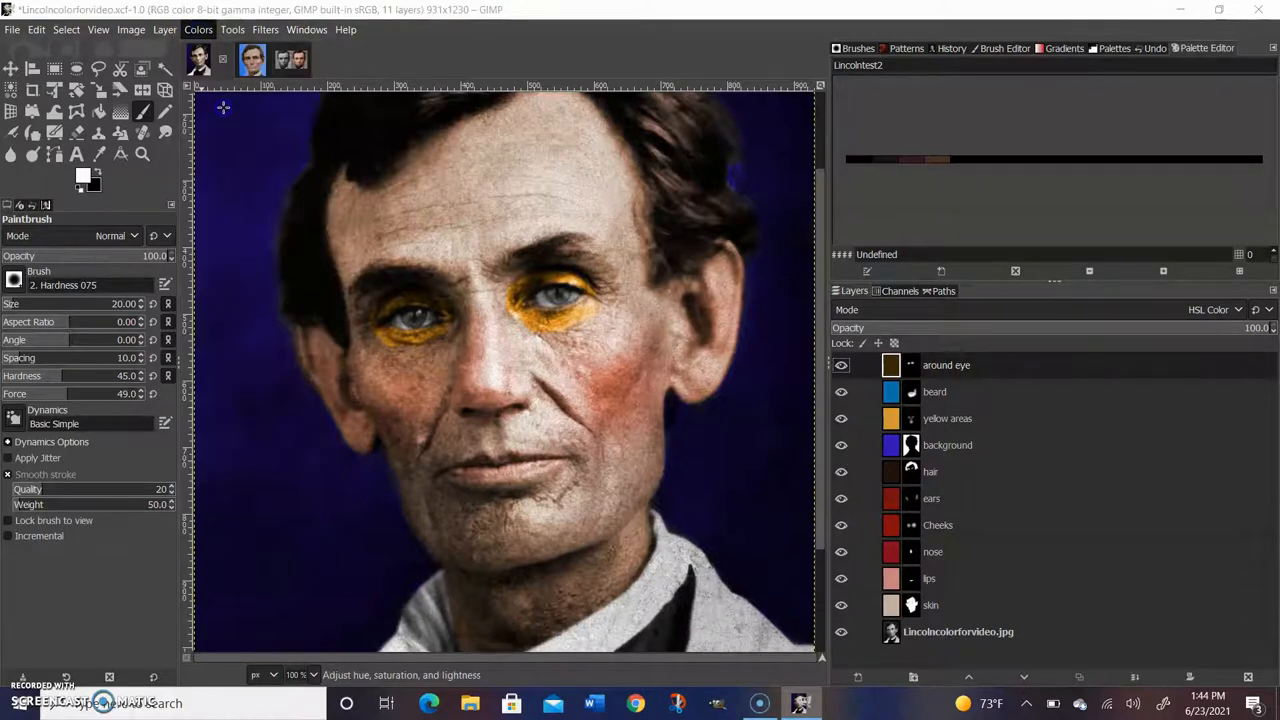
Apply Hue-Saturation (hue -28.9, saturation -50) to the under-eye tint and lower the layer's opacity.
{"action": "left_click", "coordinate": [198, 30]}
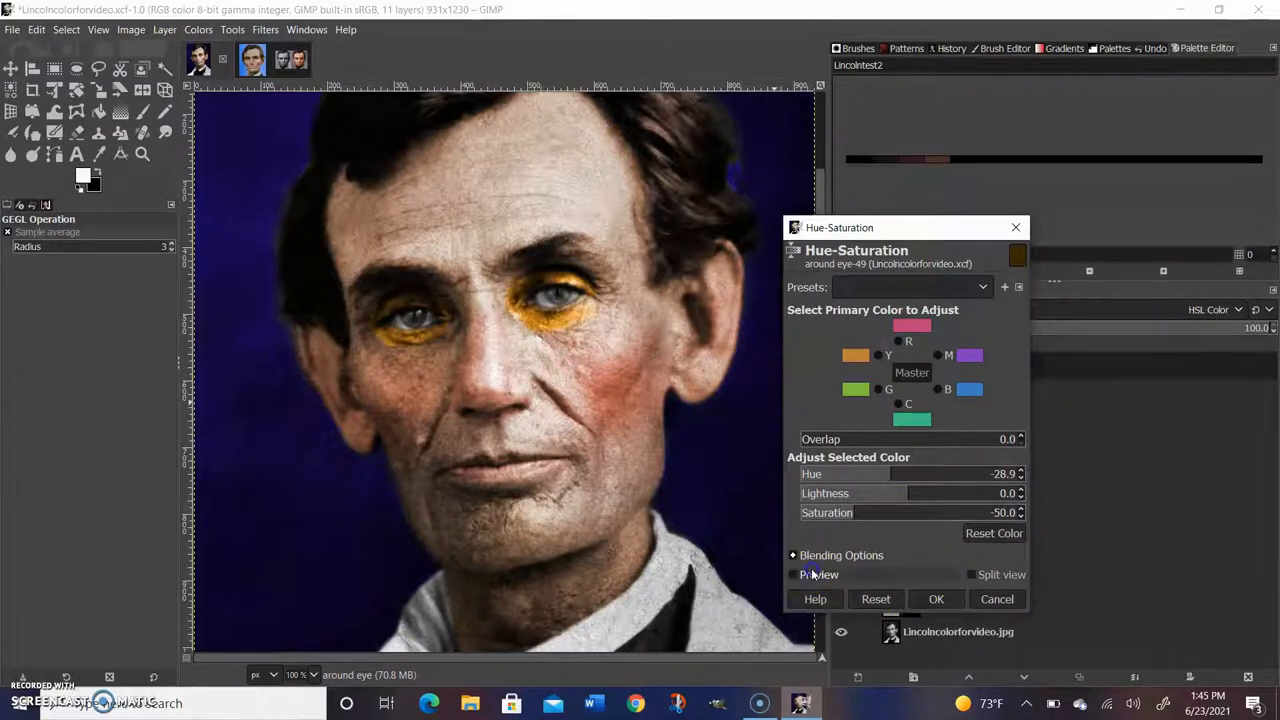
{"action": "left_click", "coordinate": [936, 600]}
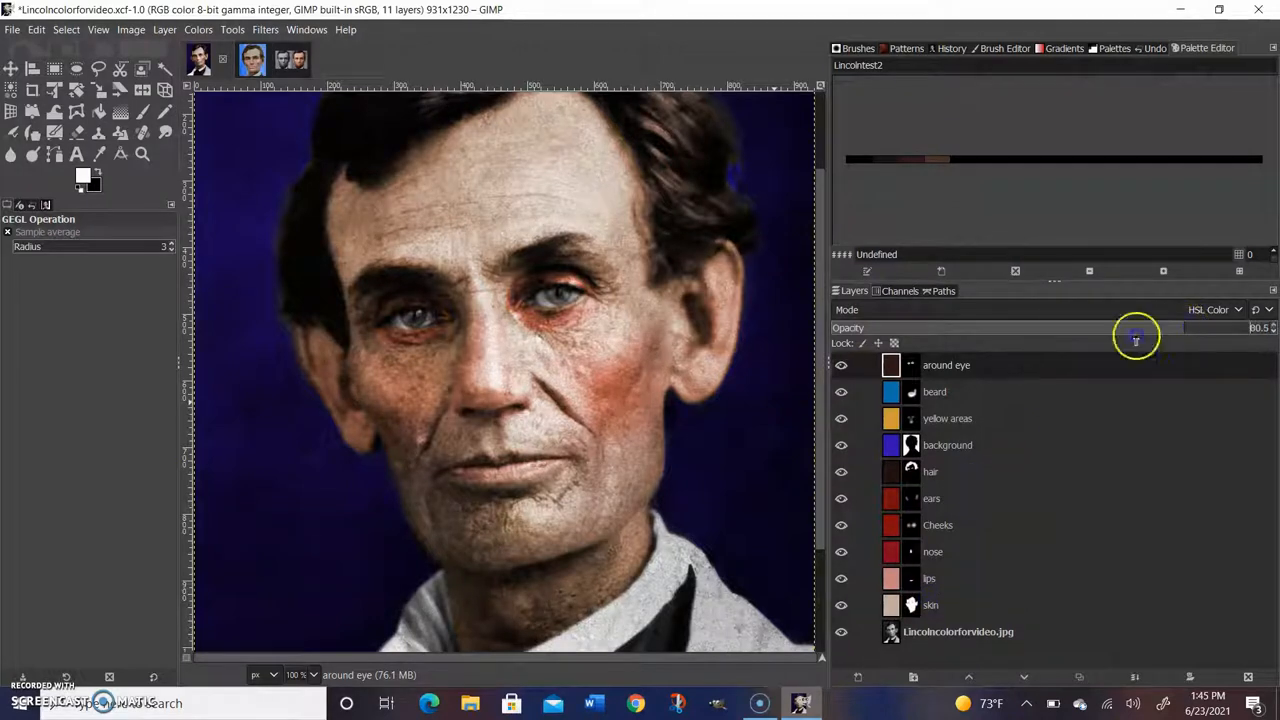
{"action": "left_click_drag", "start_coordinate": [1136, 336], "coordinate": [940, 336]}
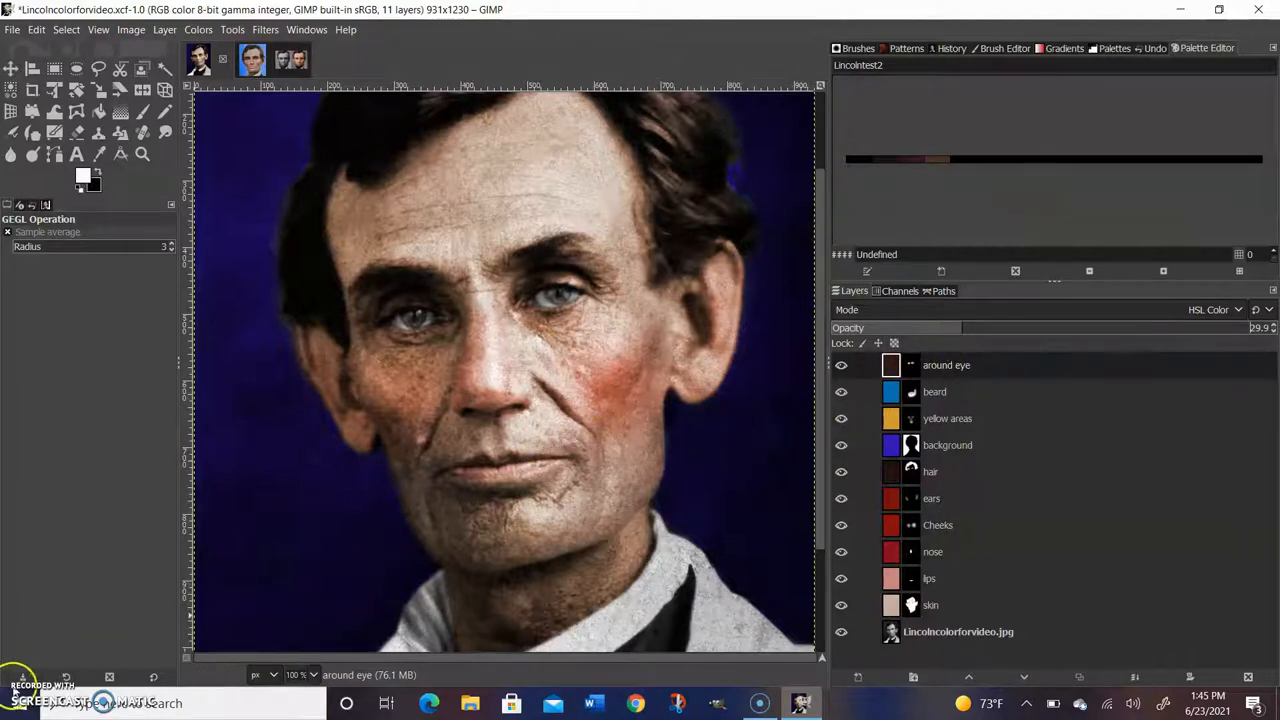
Paint the irises on the eyes layer, mute them via Hue-Saturation, and lower the layer's opacity.
{"action": "left_click", "coordinate": [84, 174]}
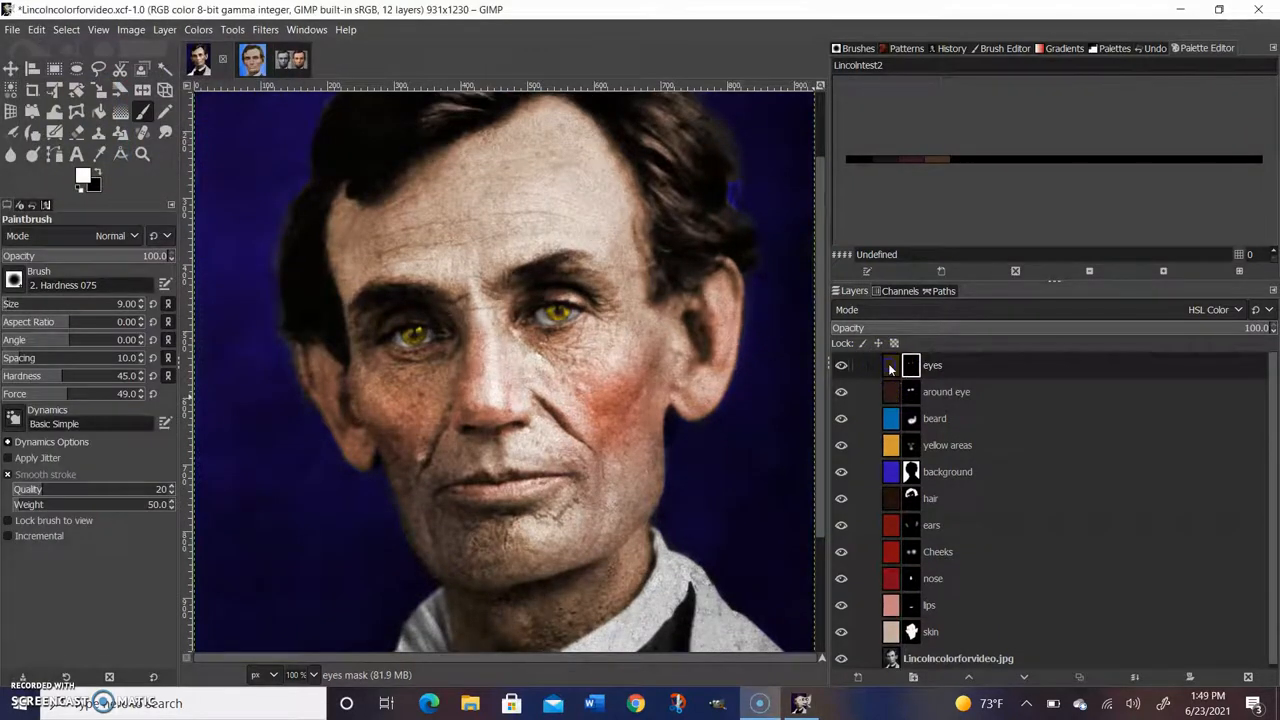
{"action": "left_click", "coordinate": [890, 364]}
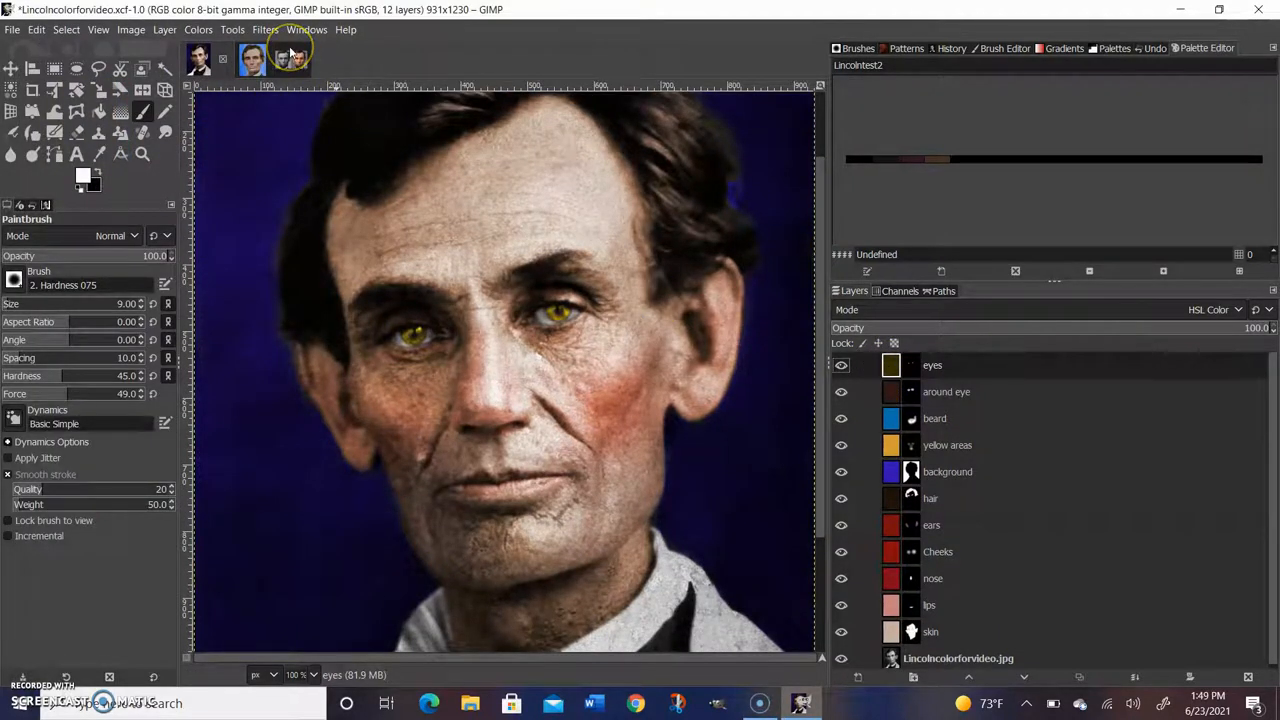
{"action": "left_click", "coordinate": [198, 30]}
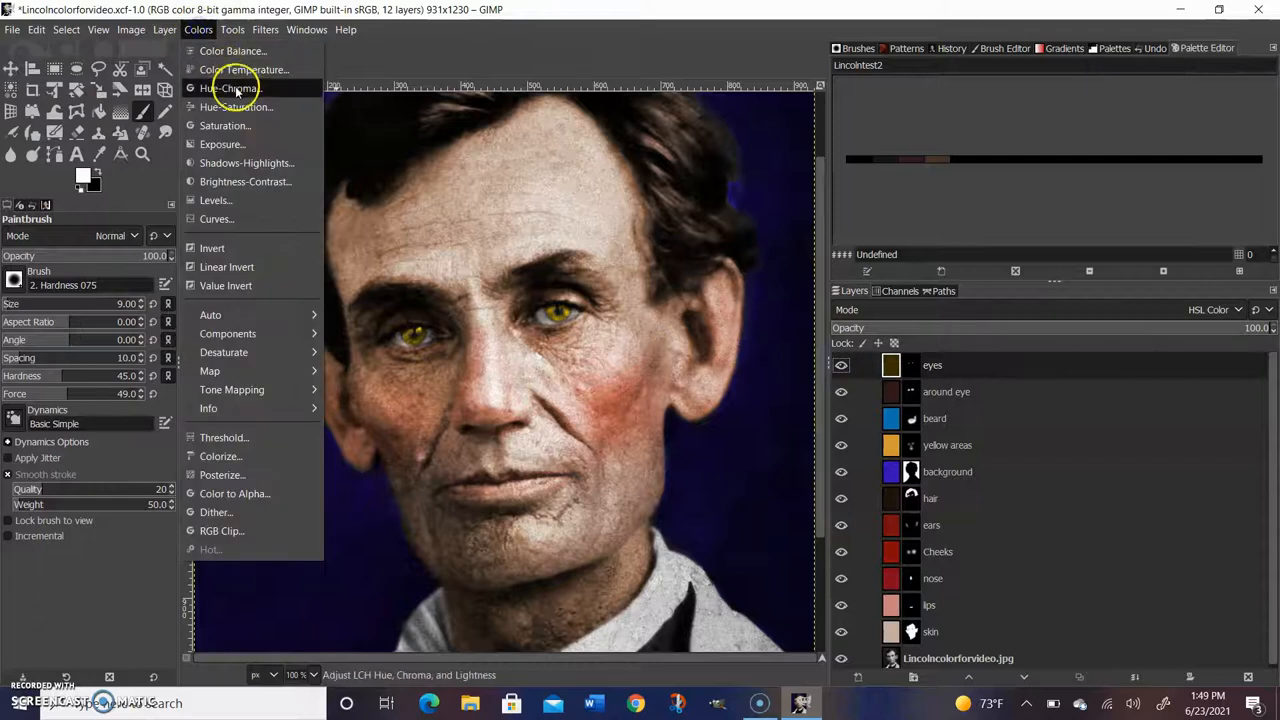
{"action": "left_click", "coordinate": [236, 108]}
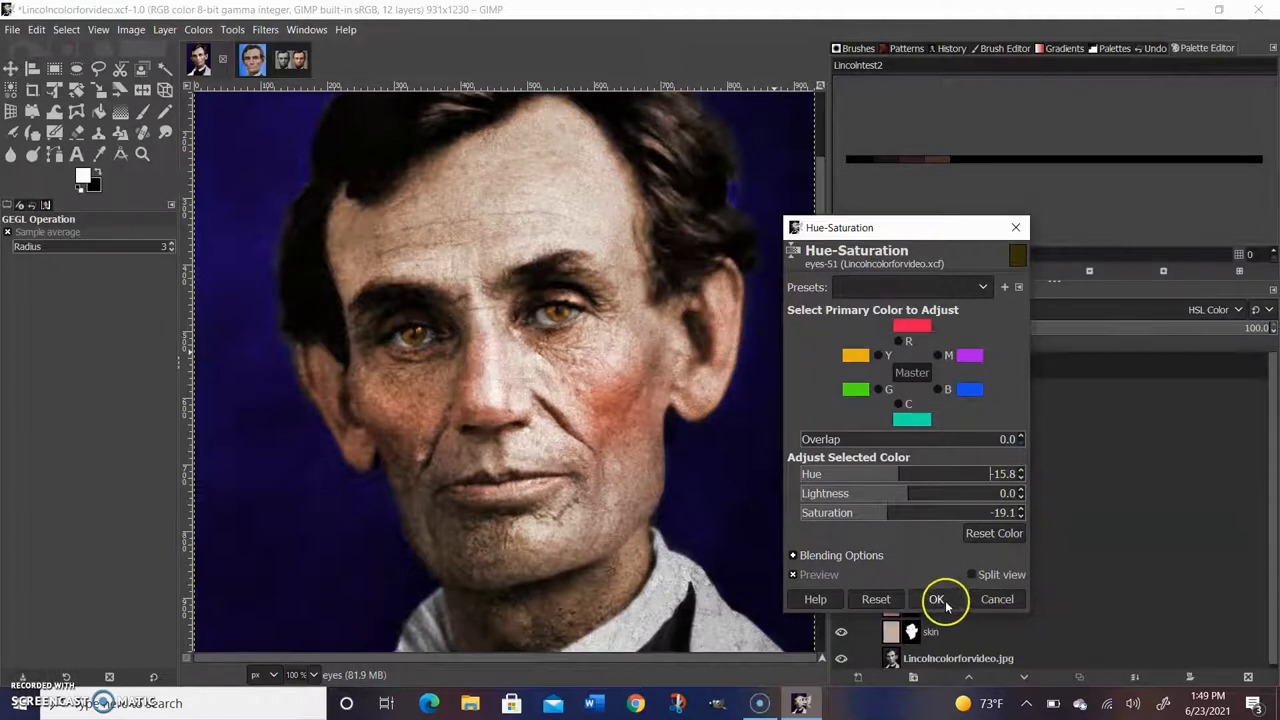
{"action": "left_click", "coordinate": [936, 600]}
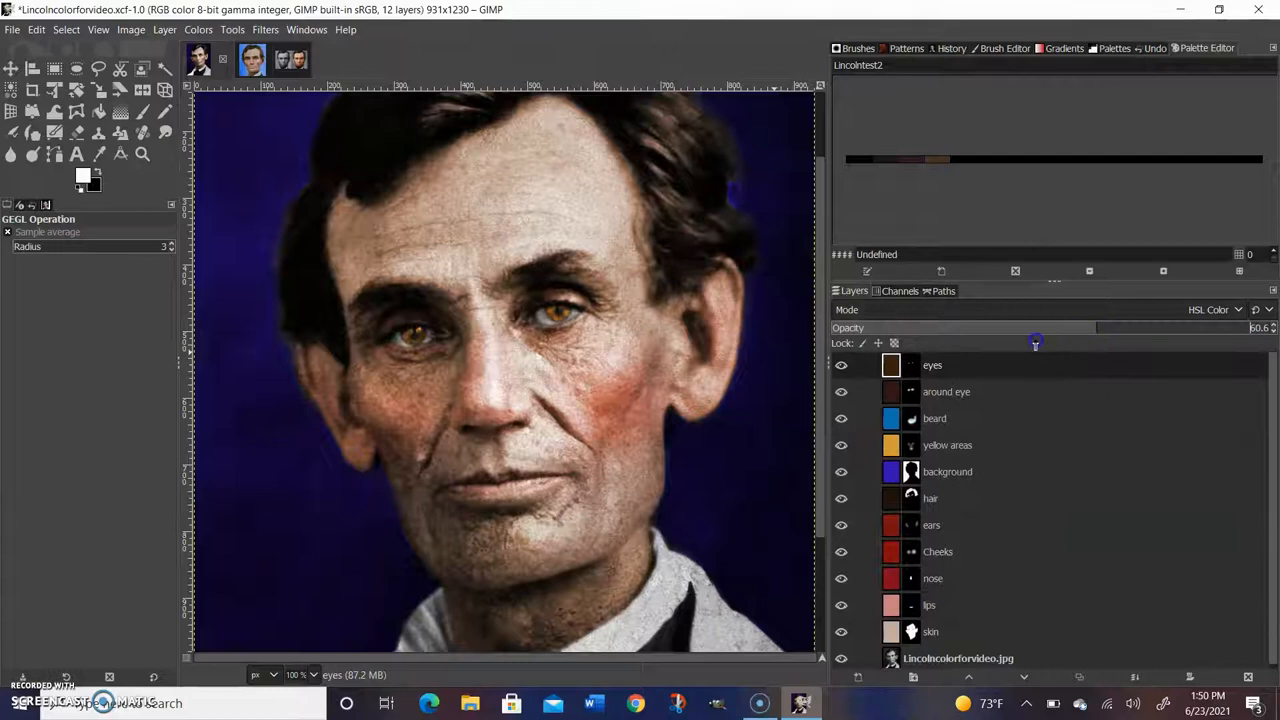
{"action": "left_click_drag", "start_coordinate": [1036, 328], "coordinate": [960, 328]}
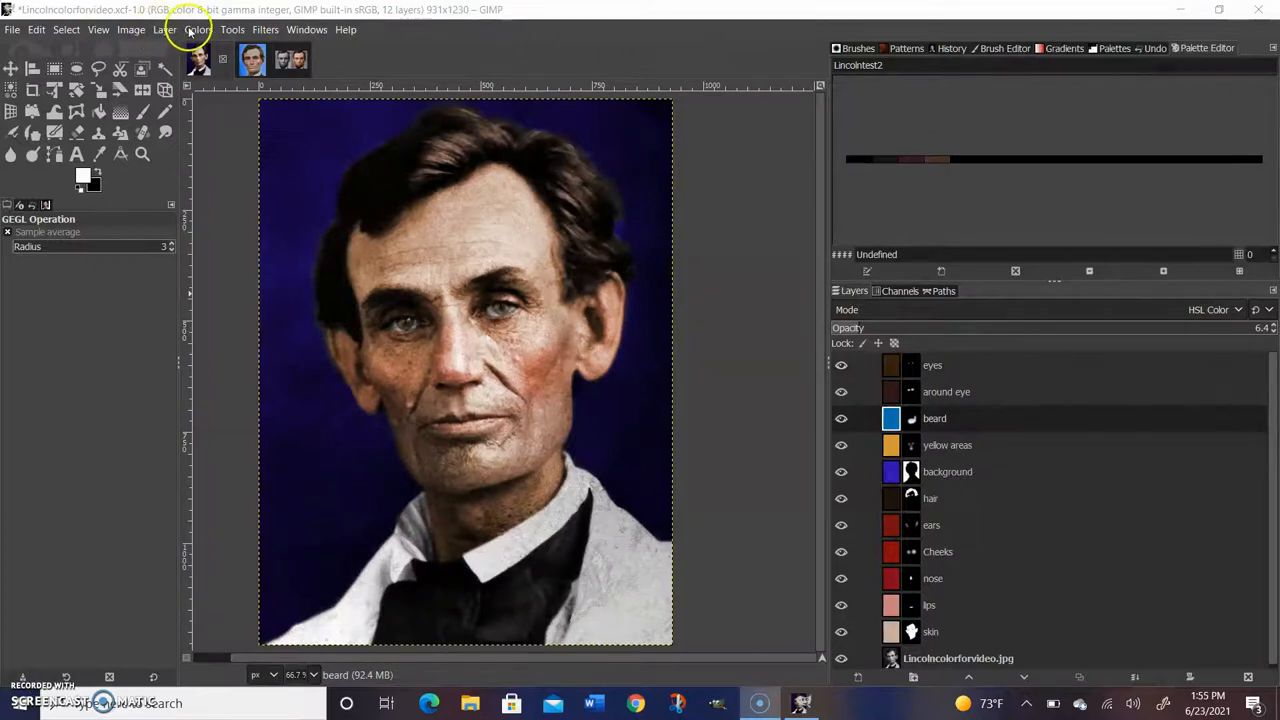
Pull the lower part of the Value curve down in Curves to deepen the beard's dark tones.
{"action": "left_click", "coordinate": [198, 30]}
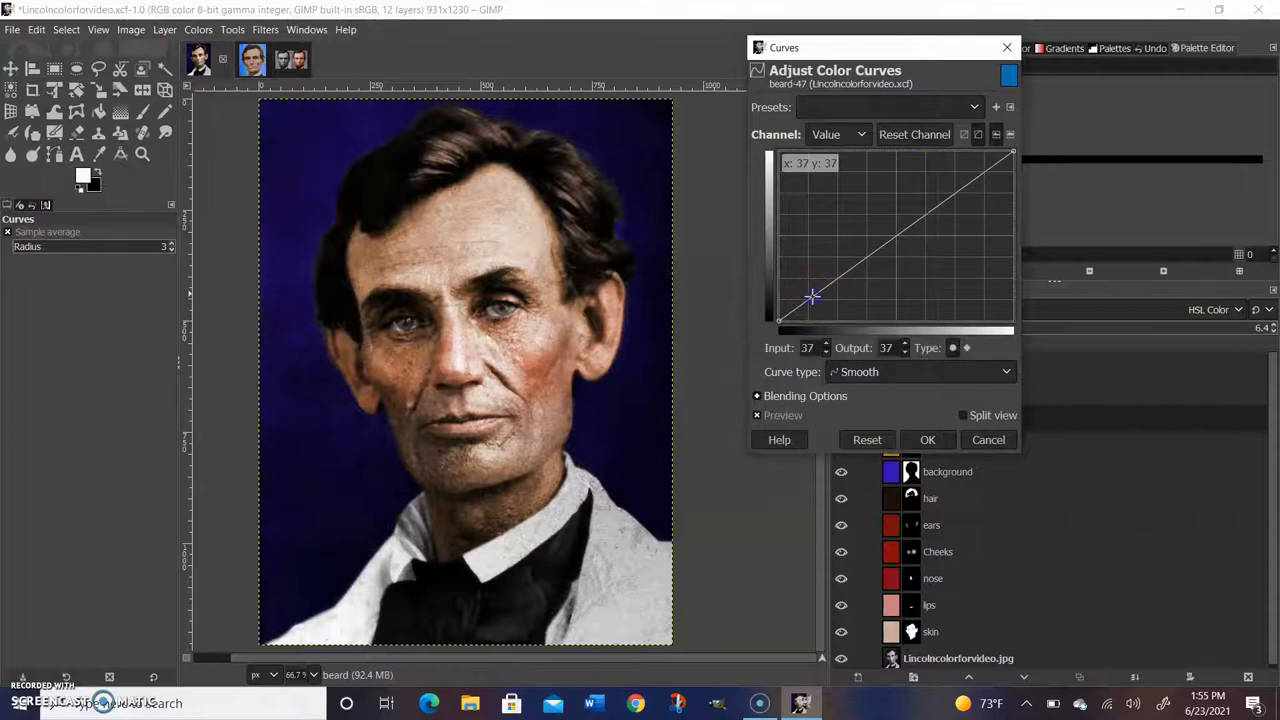
{"action": "left_click_drag", "start_coordinate": [812, 296], "coordinate": [838, 326]}
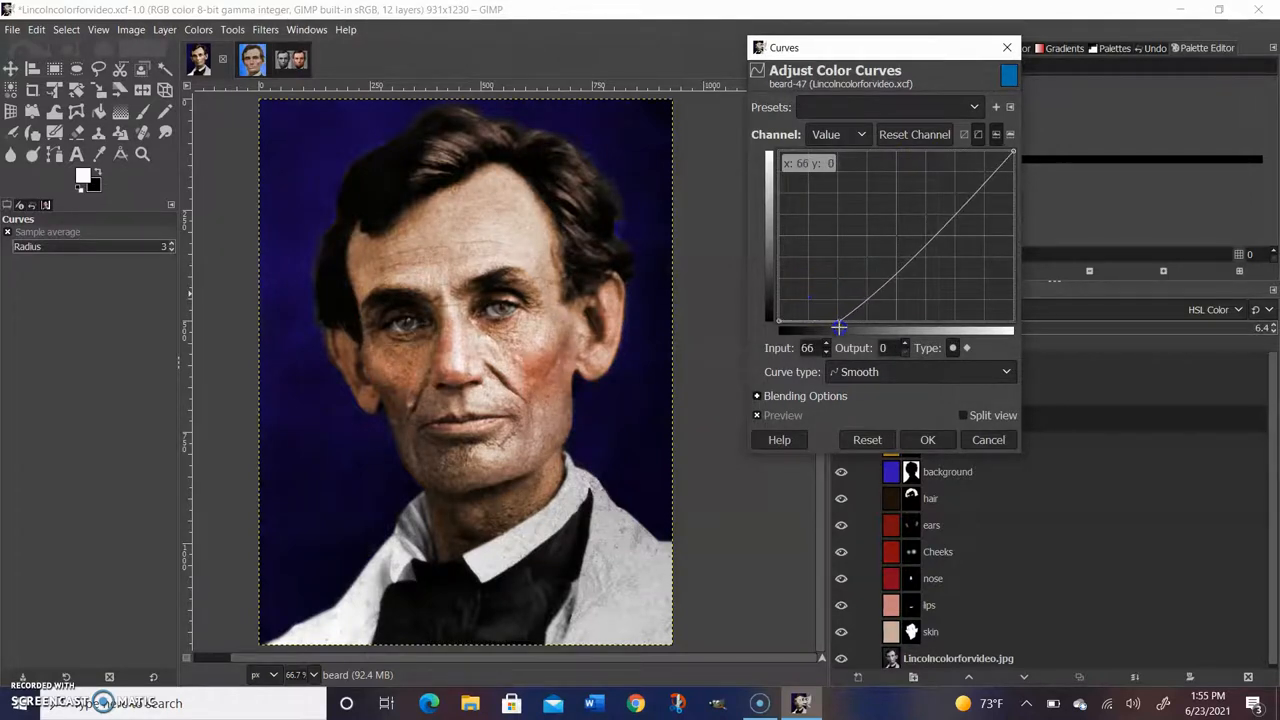